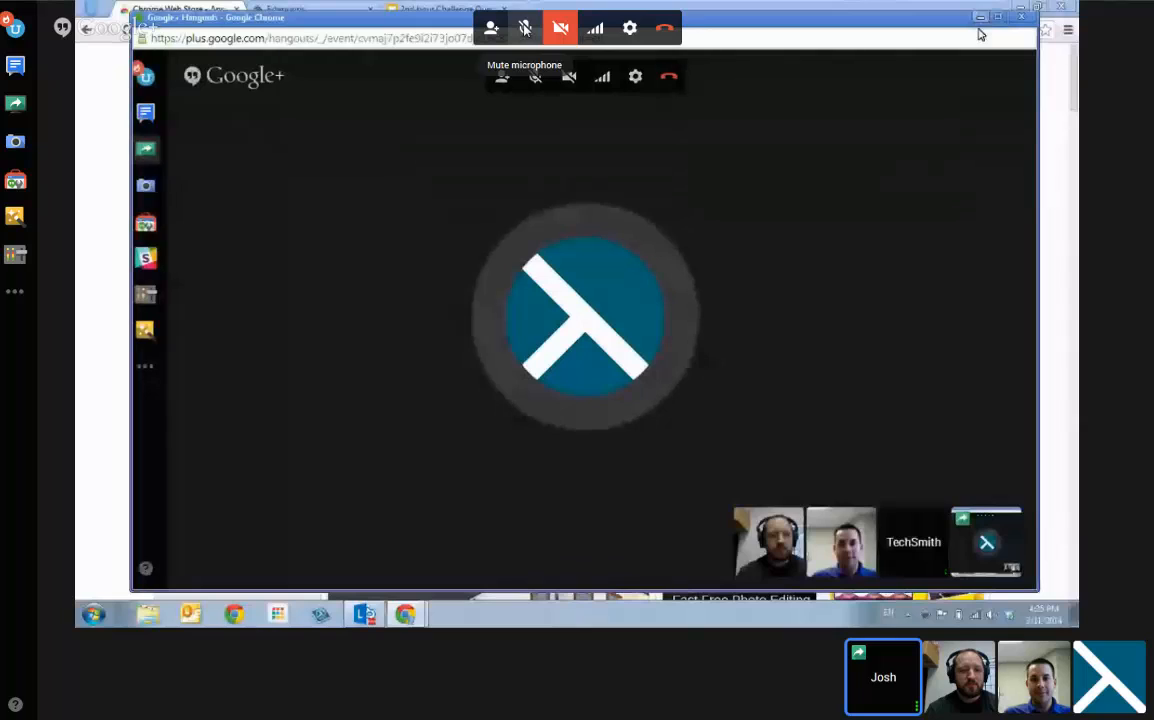
Step: Bring the Chrome Web Store apps page in front of the Hangouts call
left_click(180, 8)
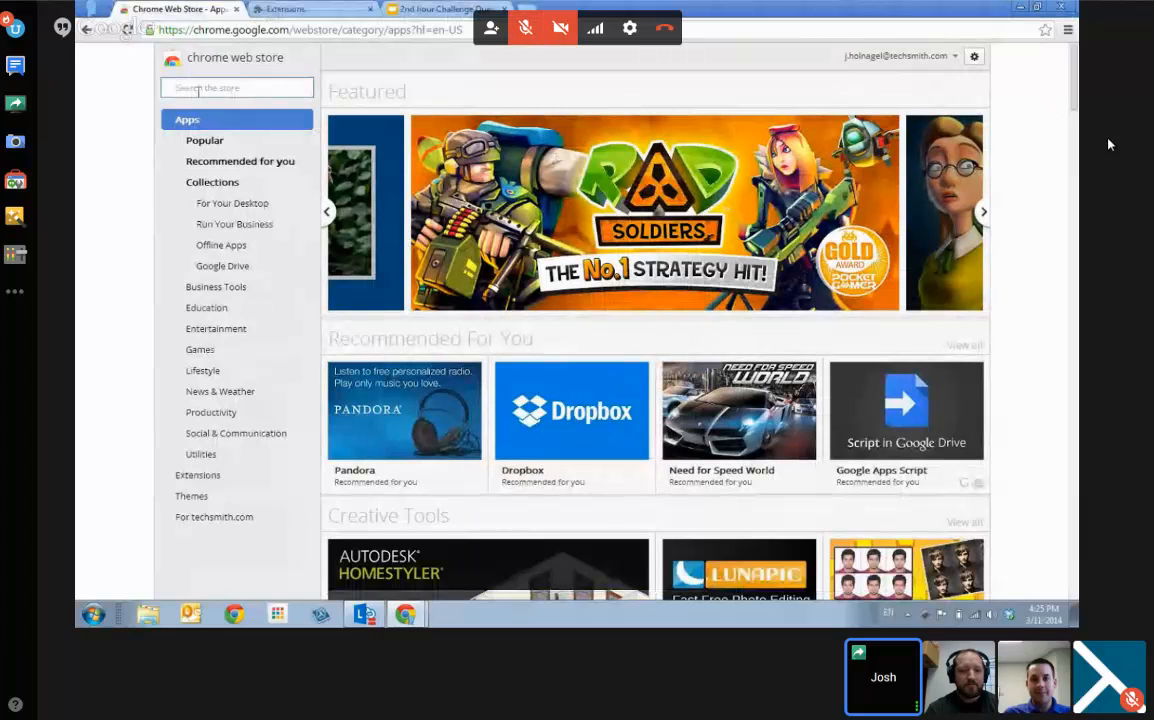
Step: Search the Chrome Web Store for 'snagit'
left_click(984, 212)
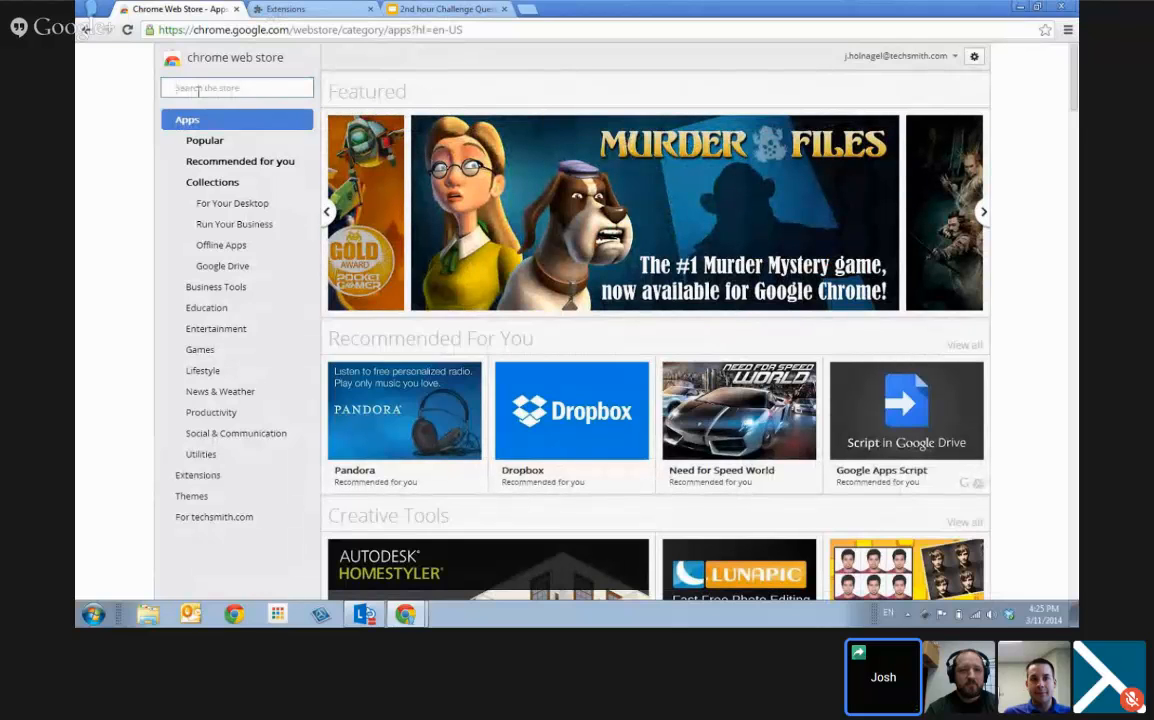
left_click(982, 212)
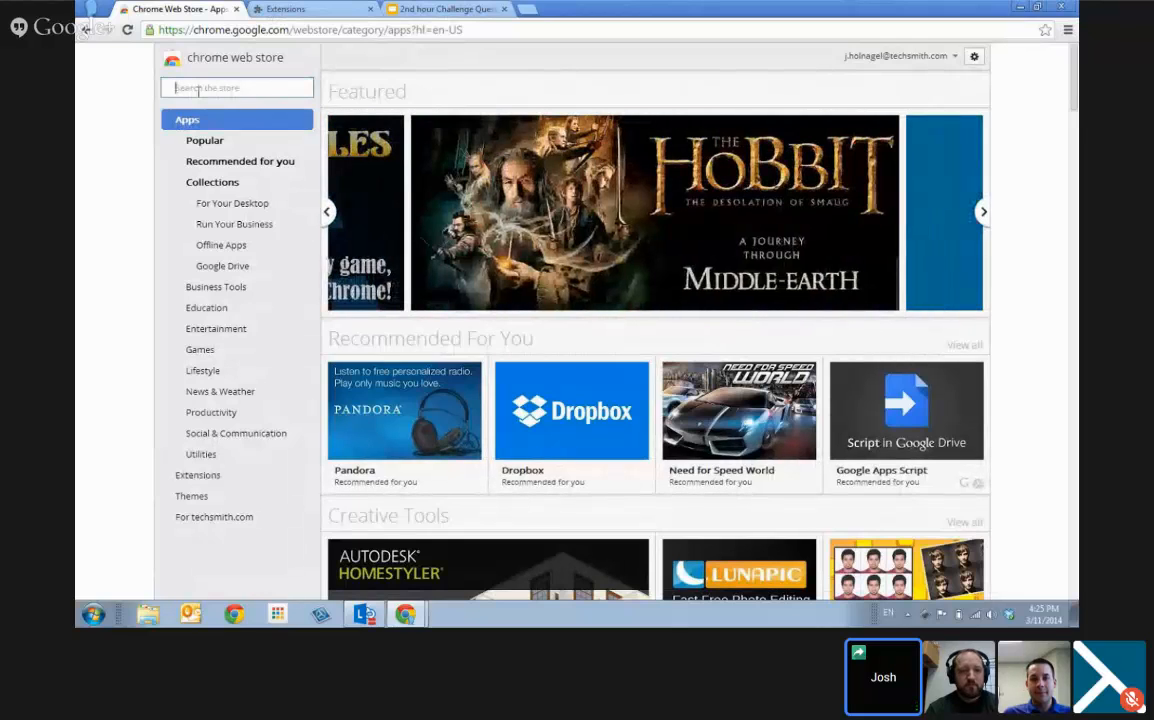
type("s")
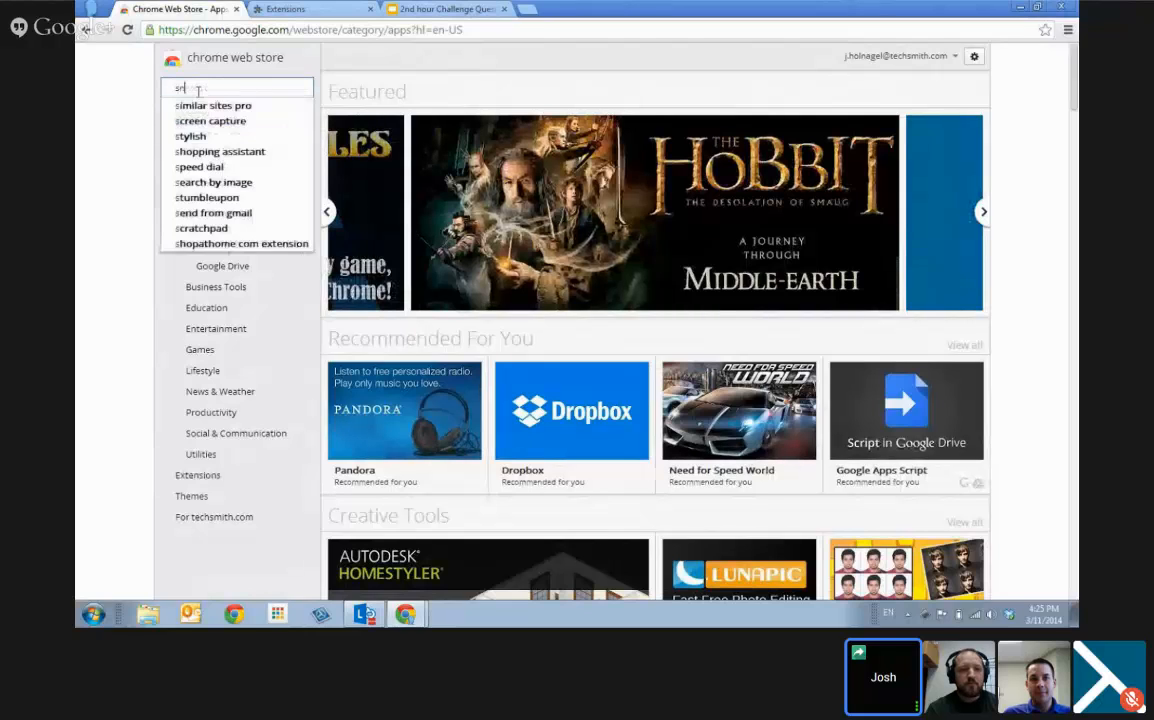
type("nagit")
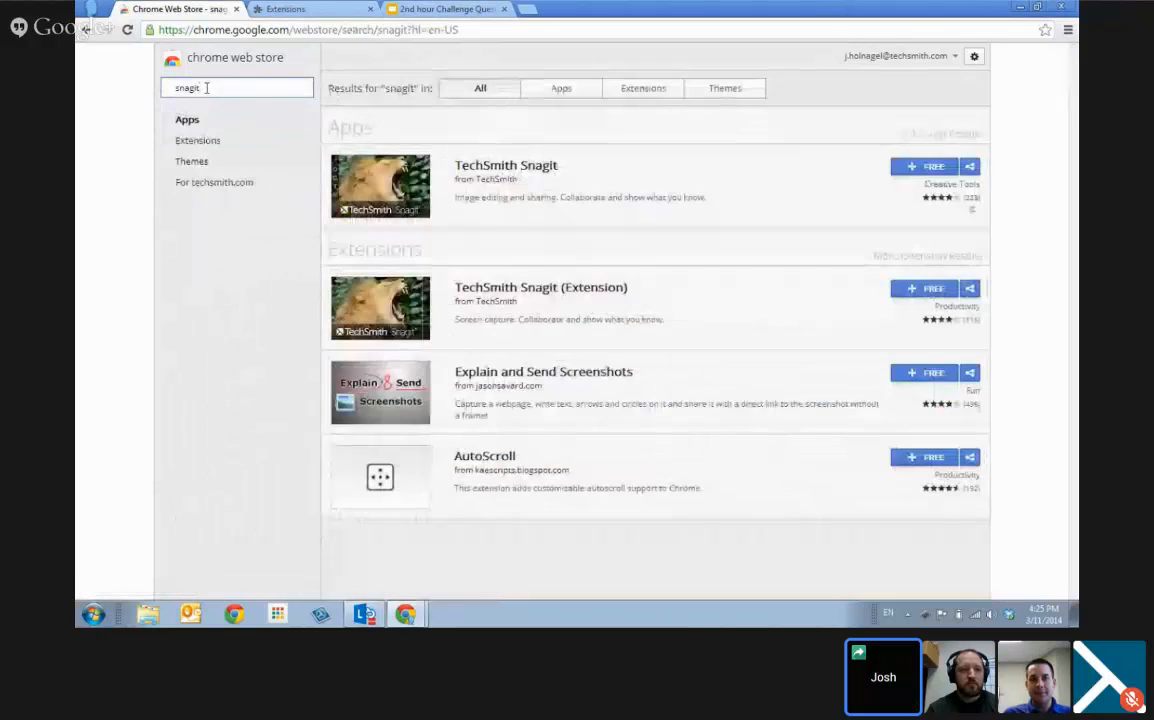
mouse_move(228, 106)
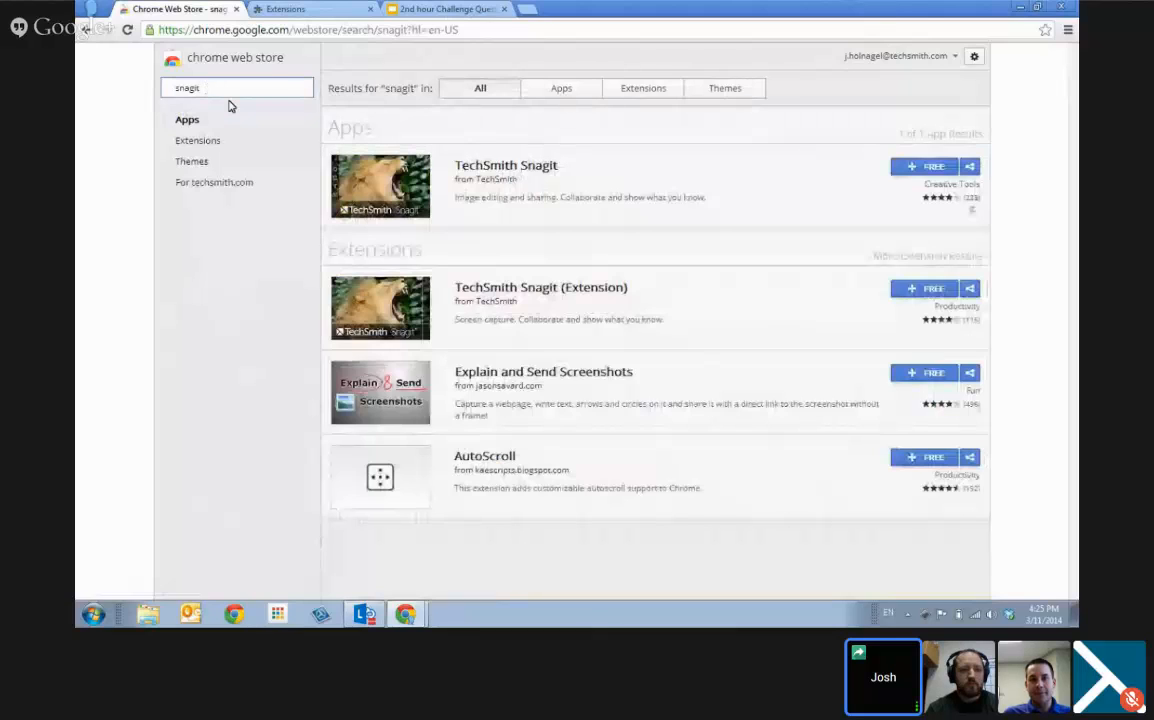
mouse_move(472, 316)
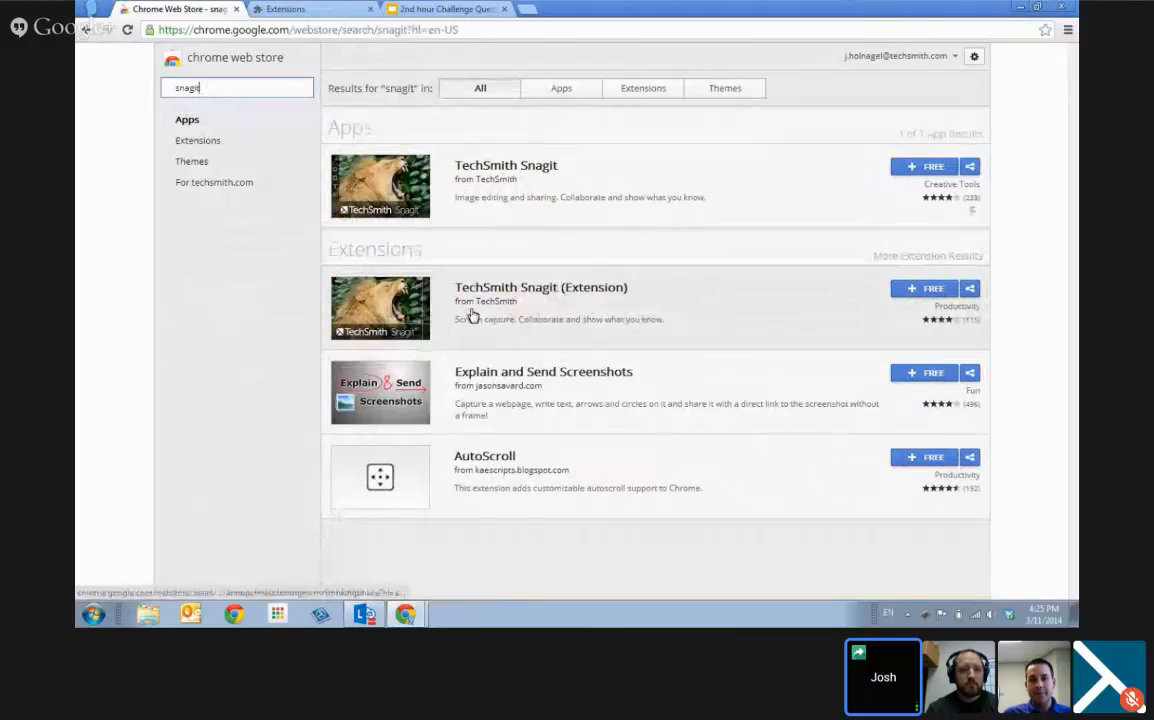
mouse_move(472, 316)
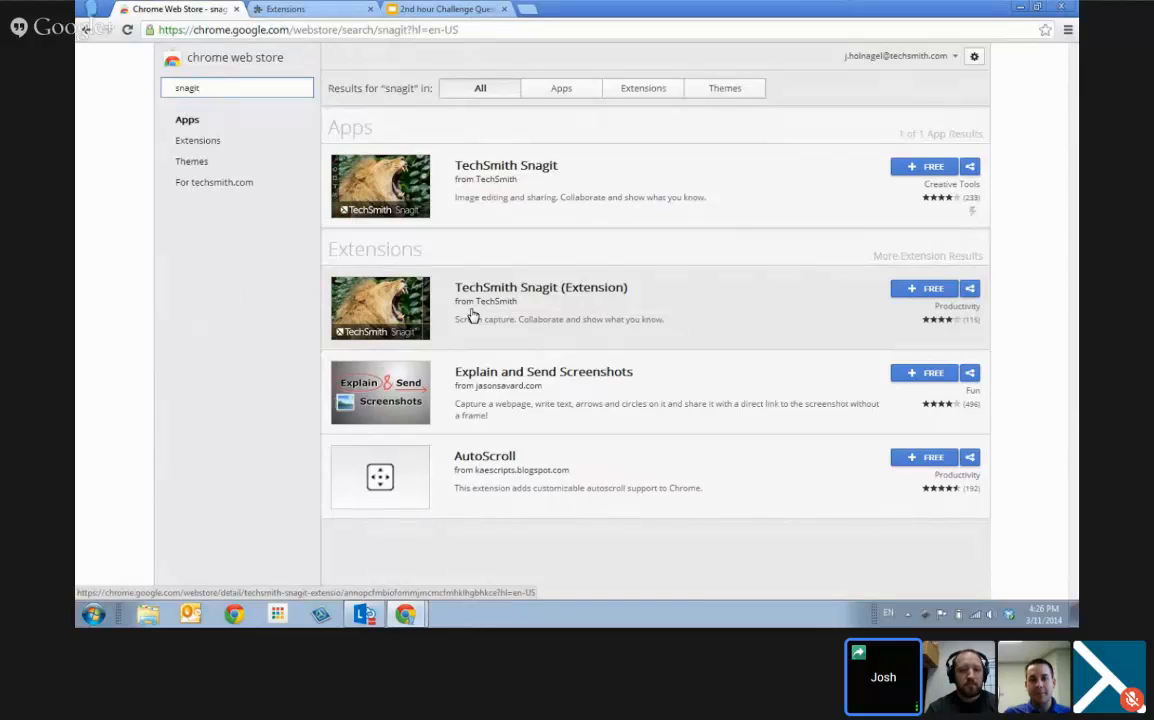
mouse_move(574, 280)
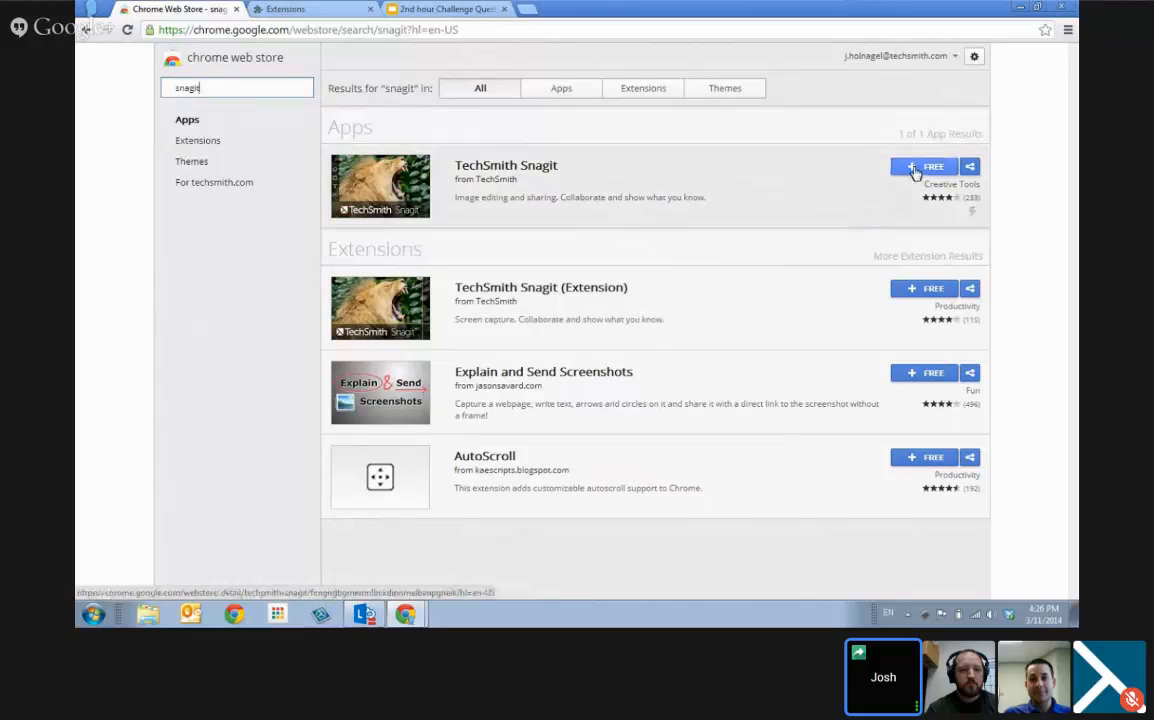
Step: Add the TechSmith Snagit app to Chrome and confirm the new app
left_click(932, 166)
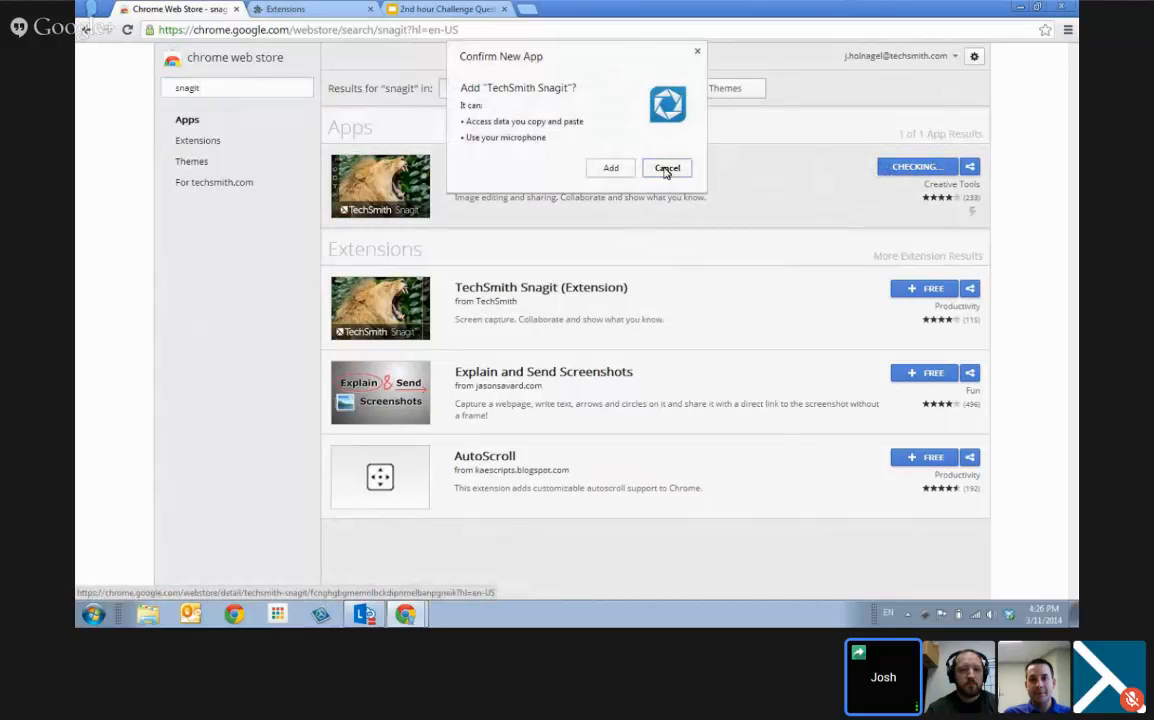
left_click(668, 168)
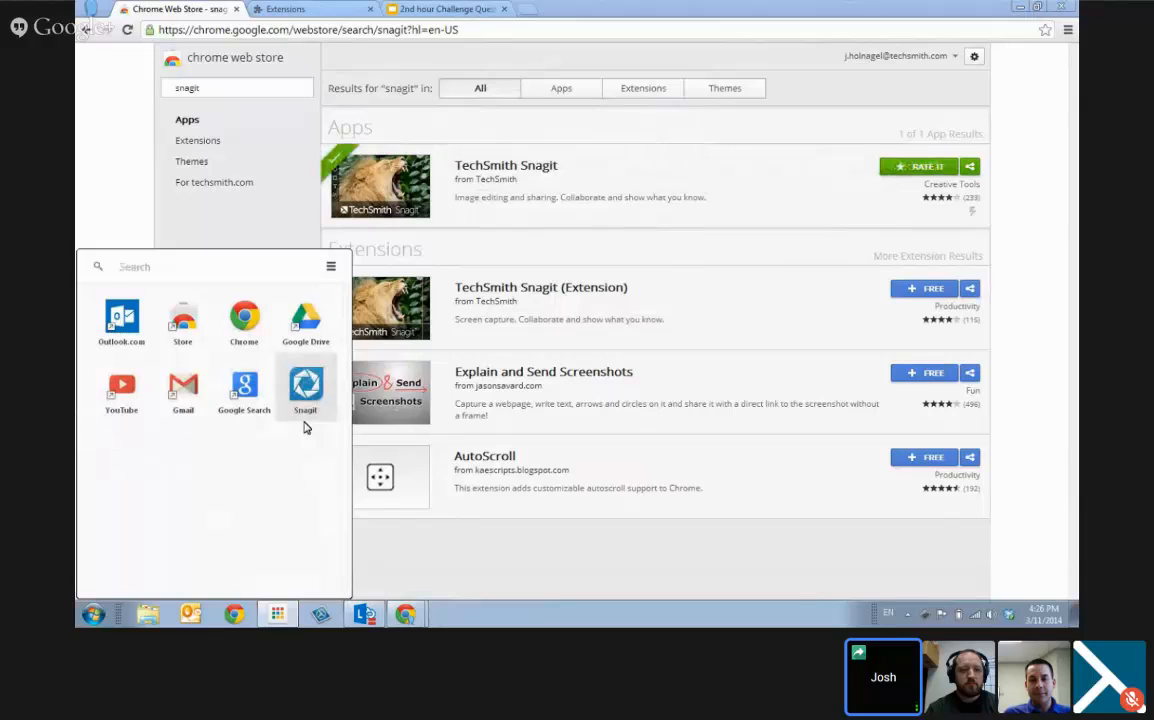
mouse_move(816, 280)
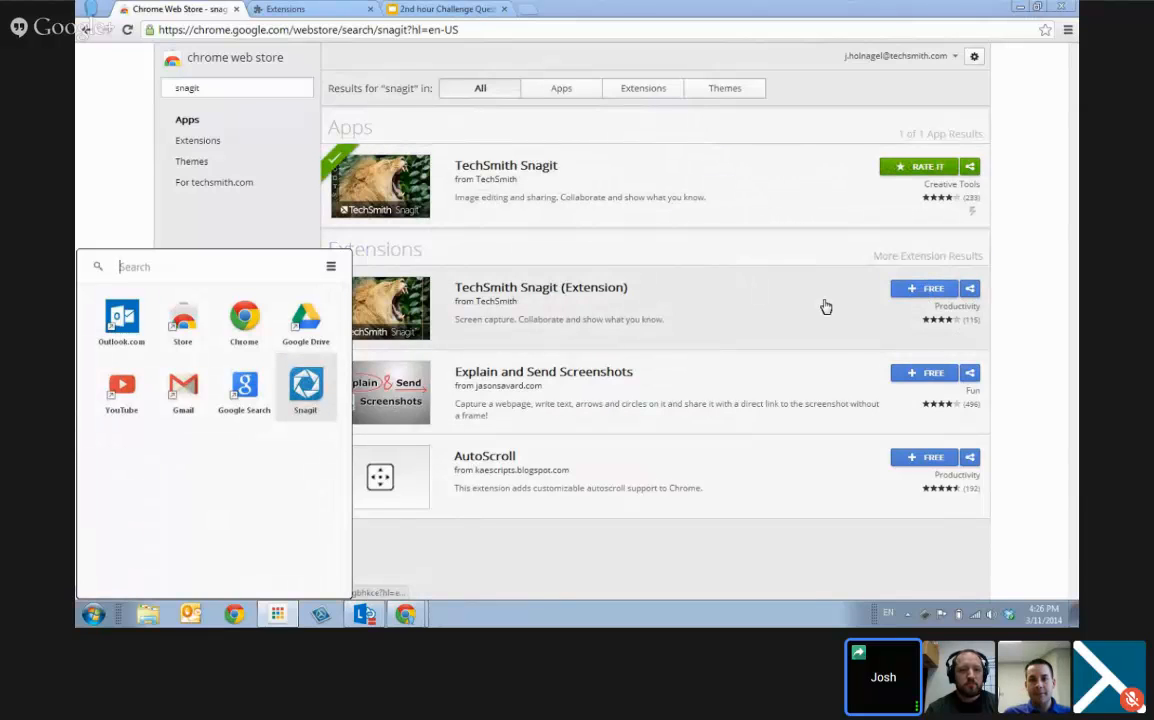
Step: Add the TechSmith Snagit extension from its store listing and confirm
left_click(540, 300)
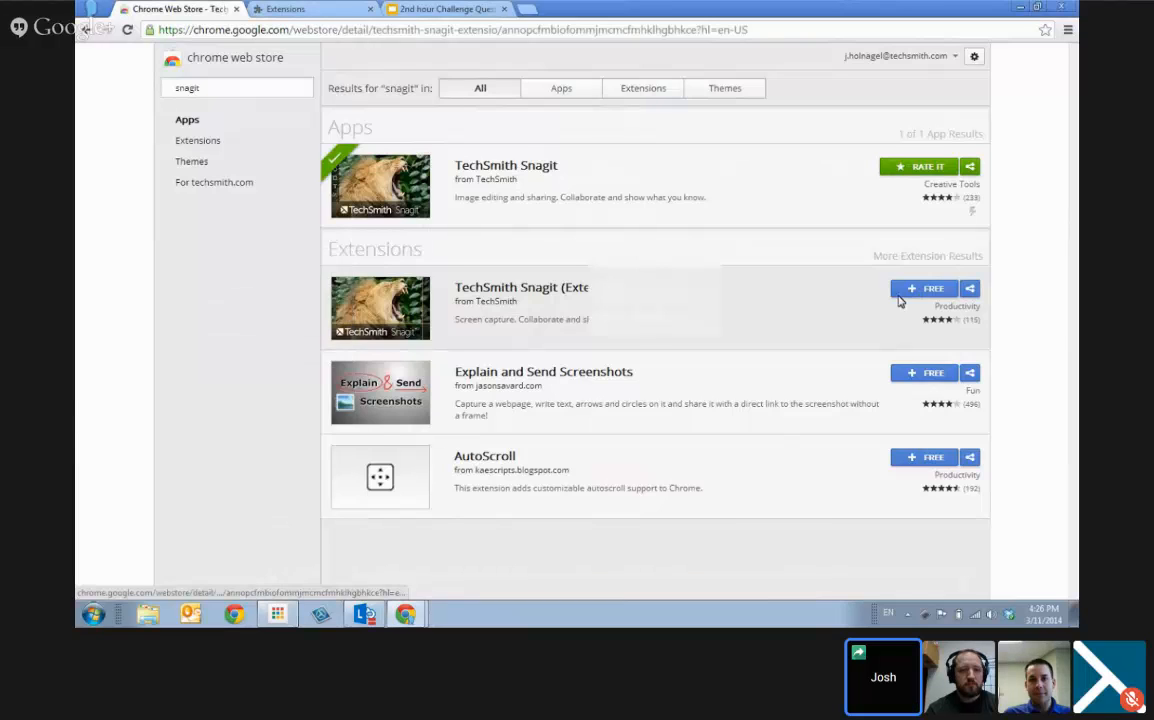
left_click(520, 288)
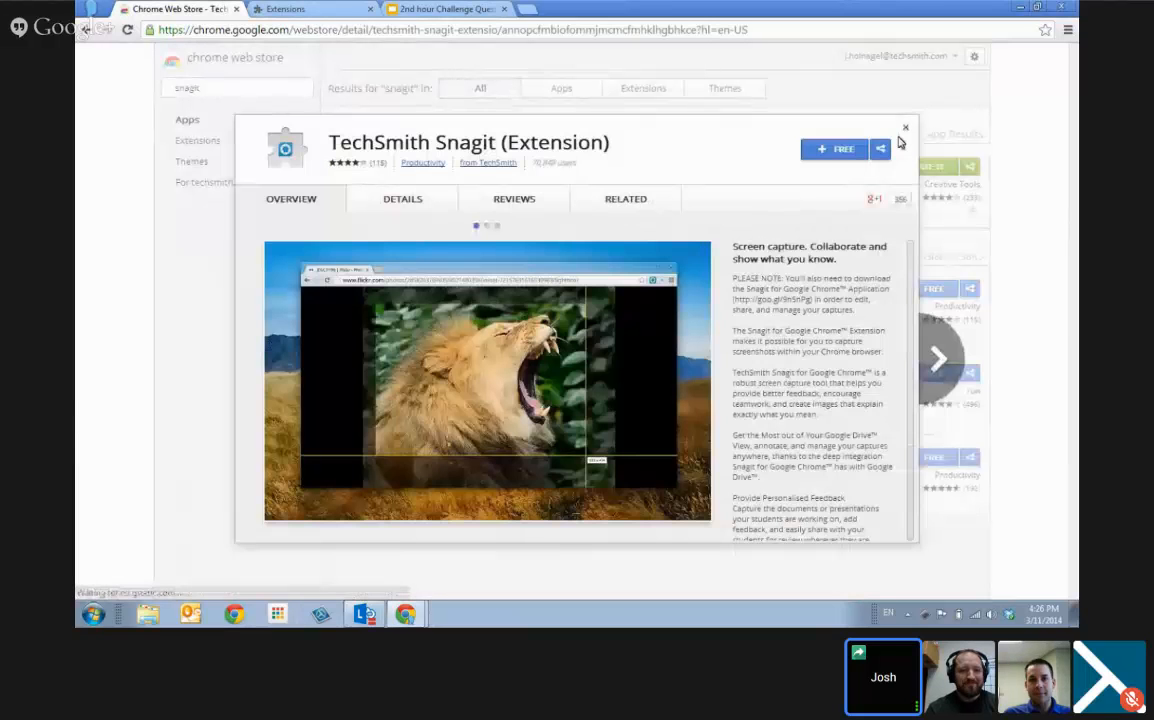
left_click(836, 148)
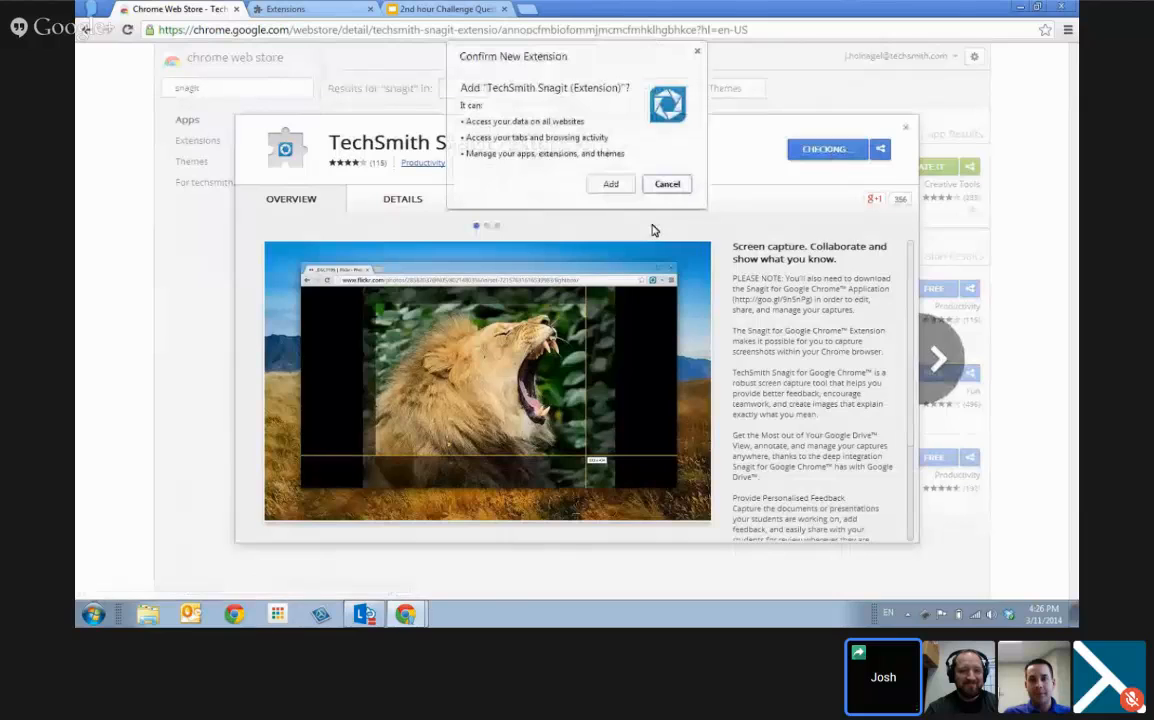
left_click(610, 184)
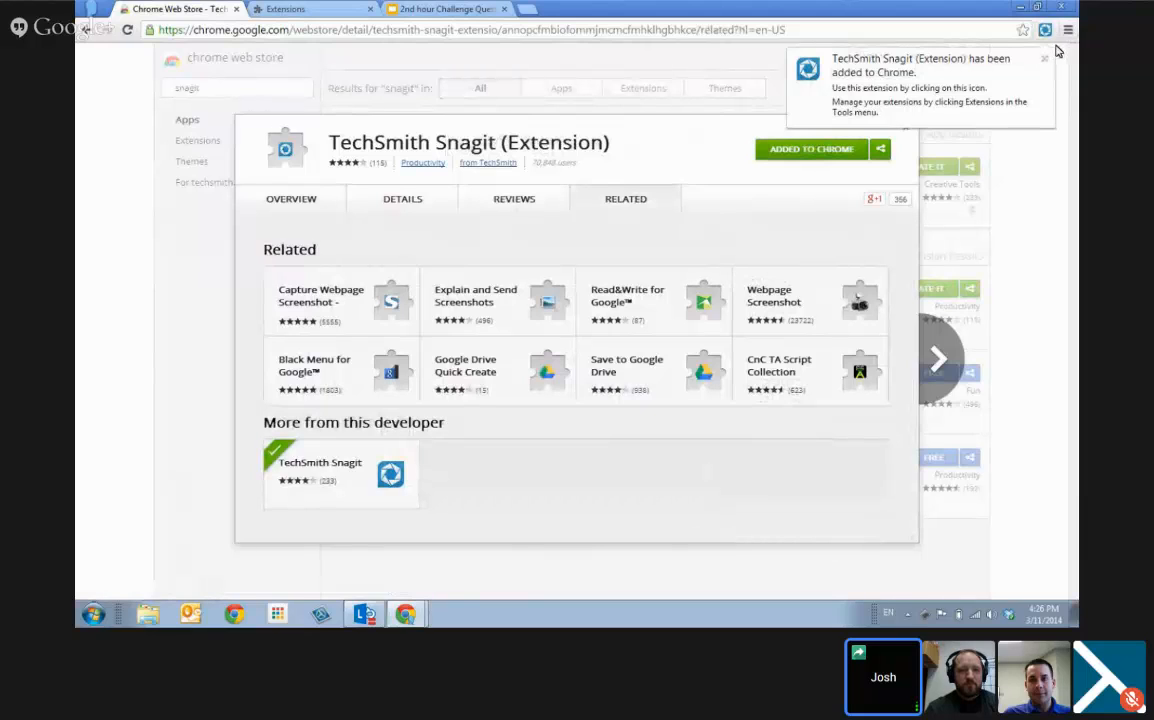
mouse_move(1062, 88)
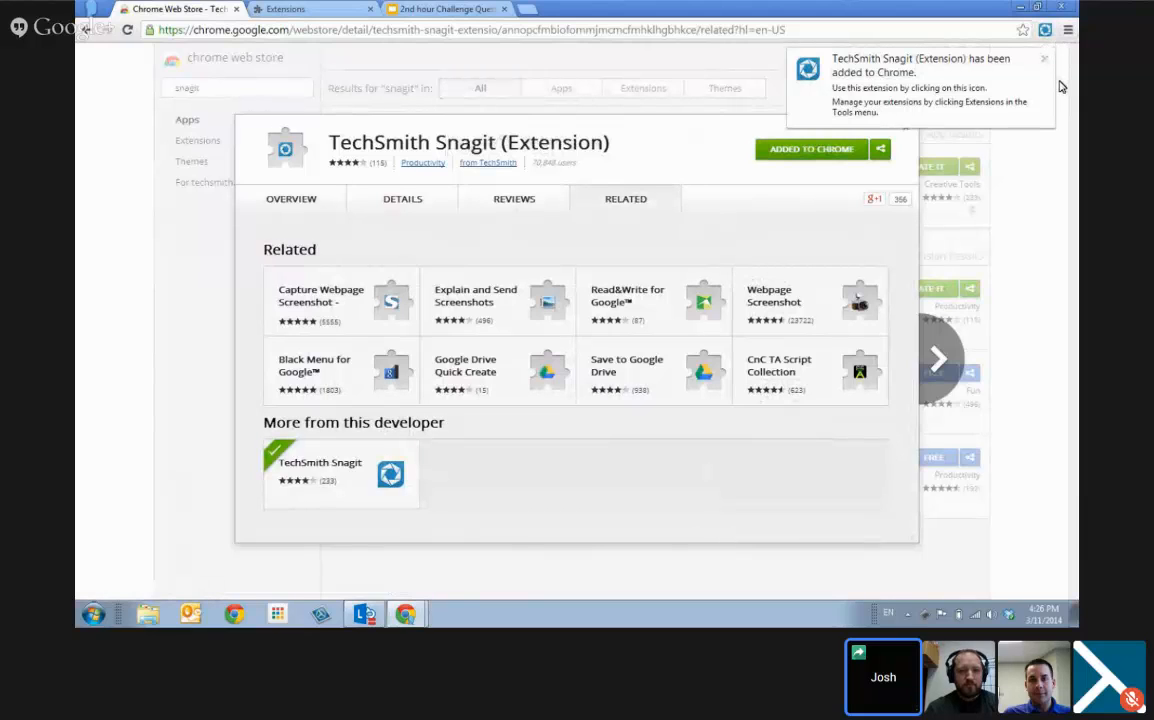
Step: Dismiss the extension-added notification and return to the search results
left_click(1044, 58)
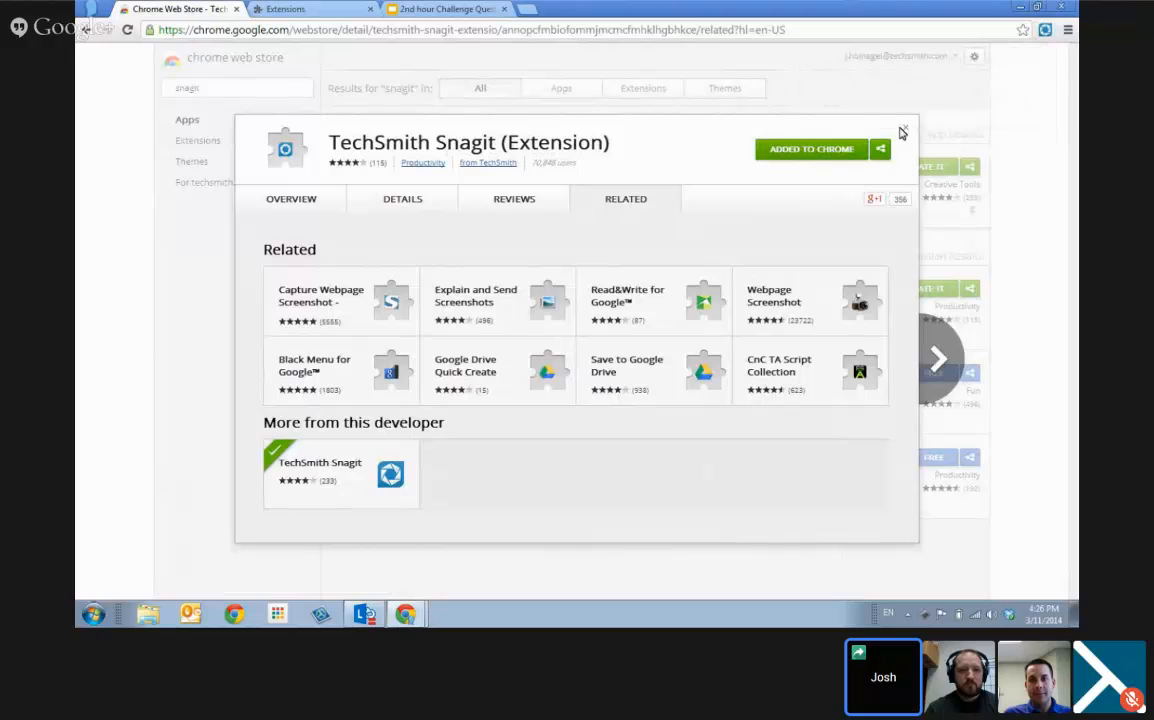
left_click(900, 132)
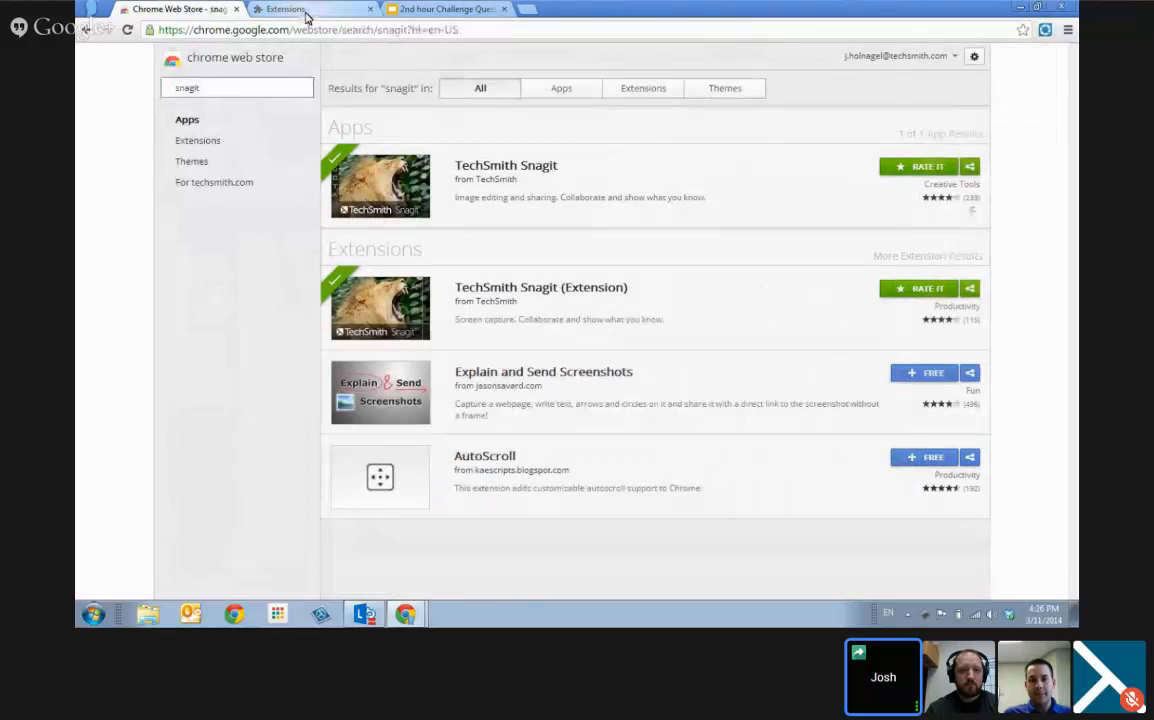
Step: Show Chrome's installed extensions with both TechSmith Snagit entries enabled
left_click(312, 8)
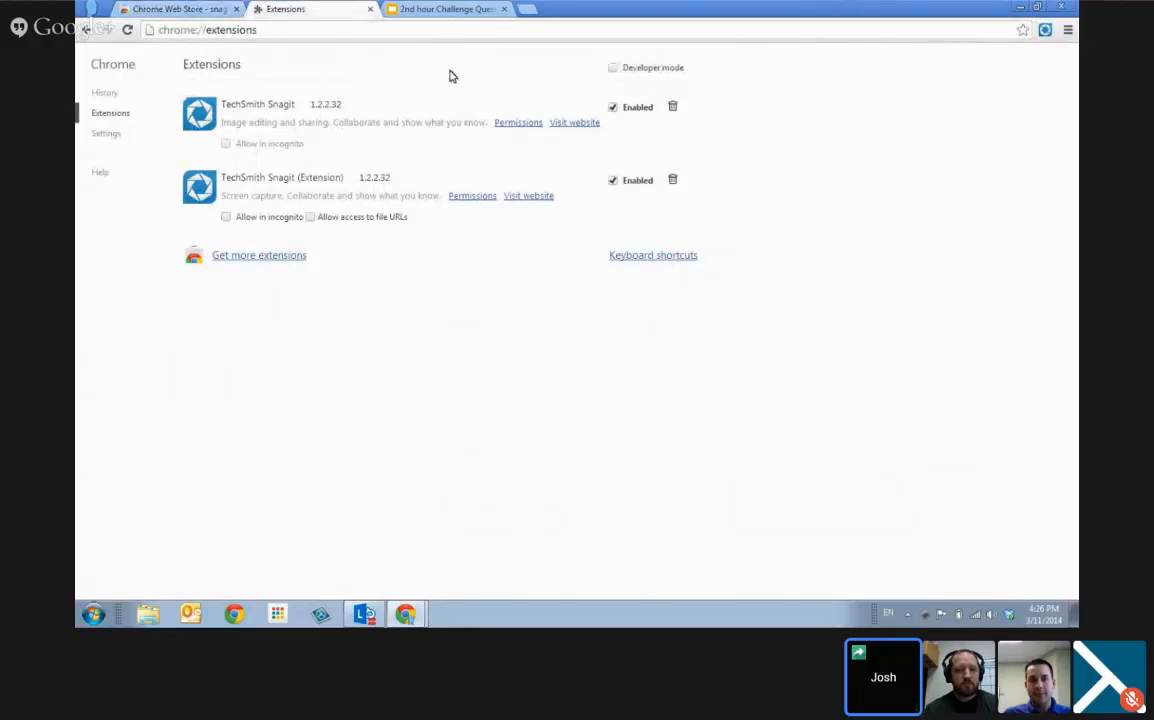
mouse_move(576, 260)
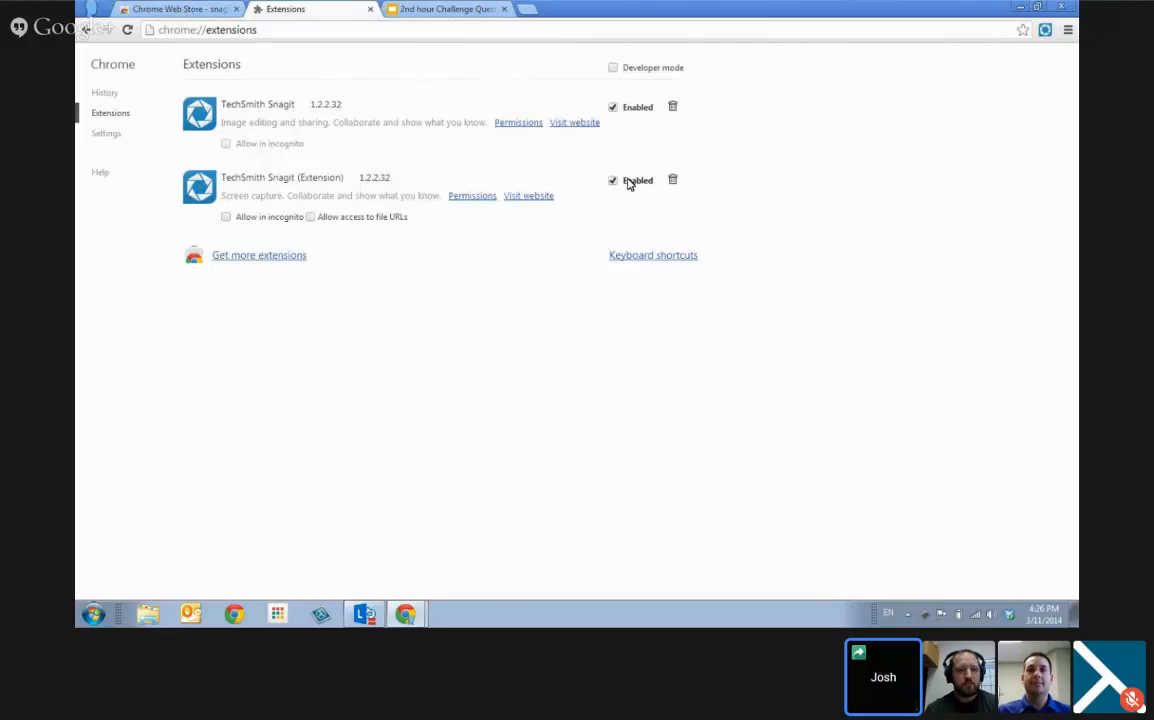
mouse_move(574, 122)
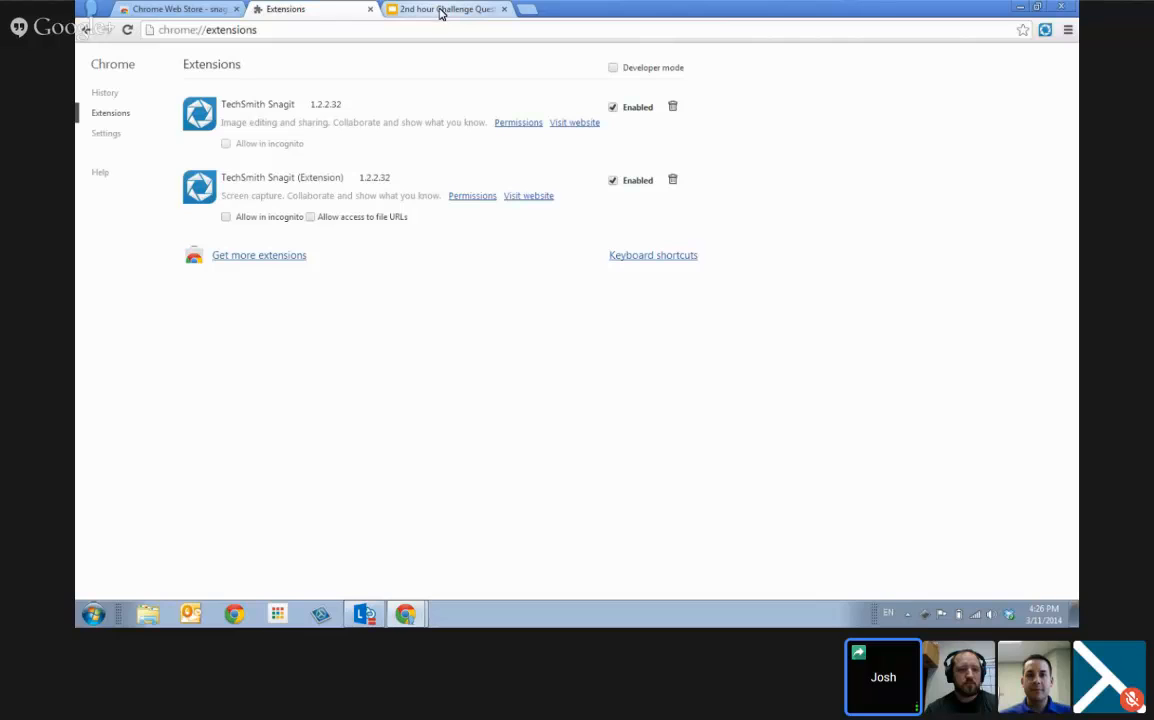
Step: Switch to the Challenge Questions presentation and launch Snagit from the App Launcher
left_click(444, 8)
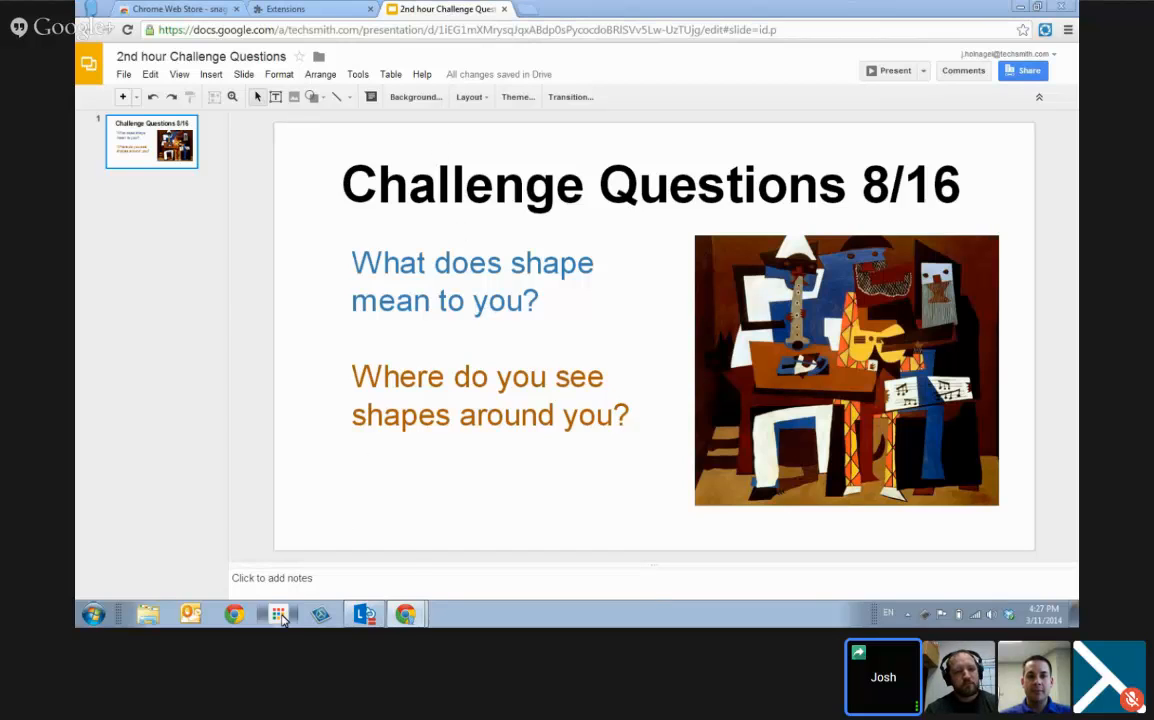
left_click(278, 614)
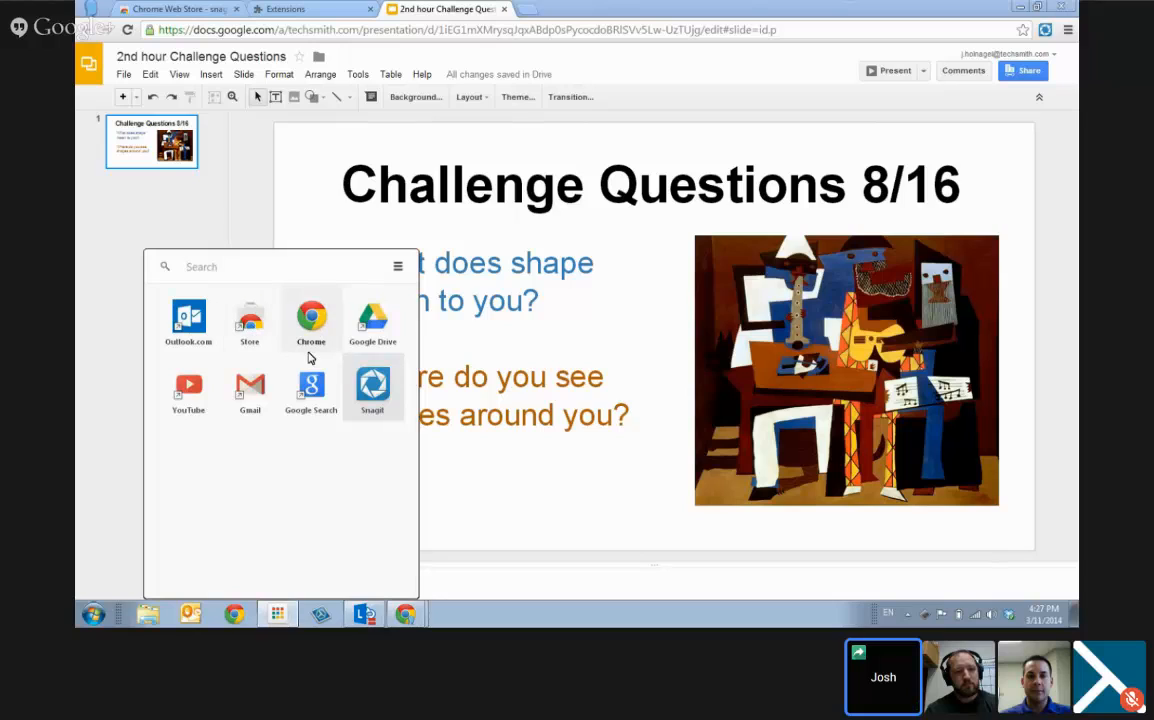
left_click(372, 384)
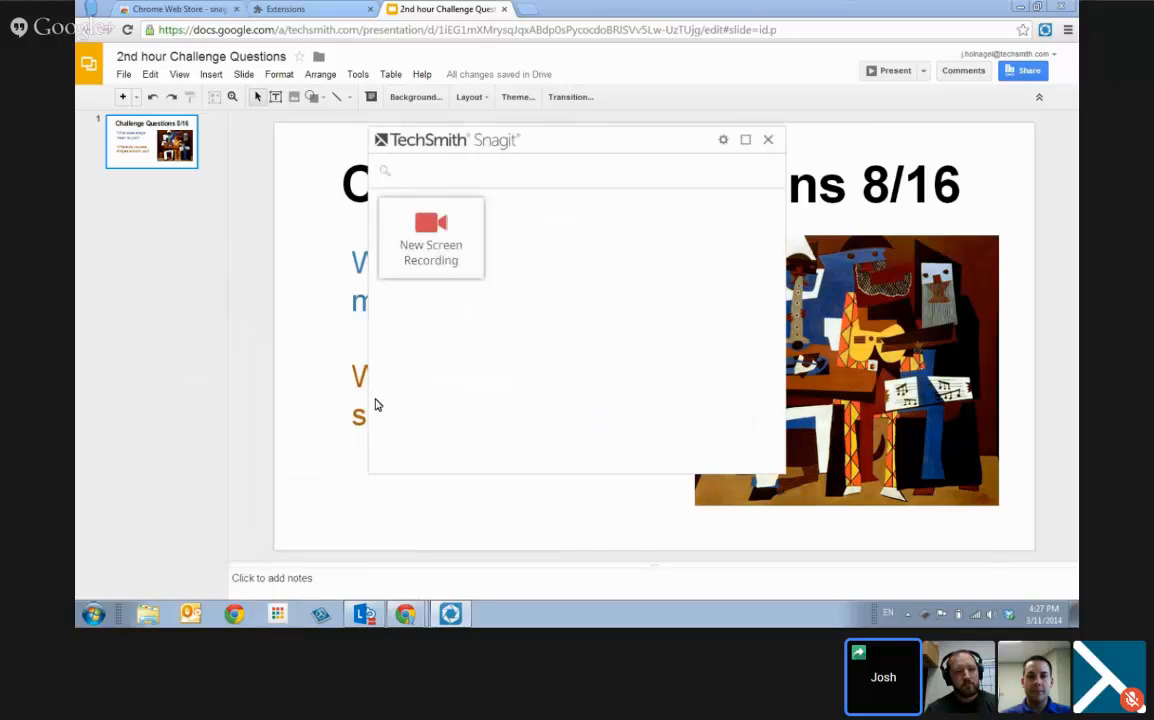
Step: Enable experimental features in Snagit's settings and set the input audio level
left_click(724, 140)
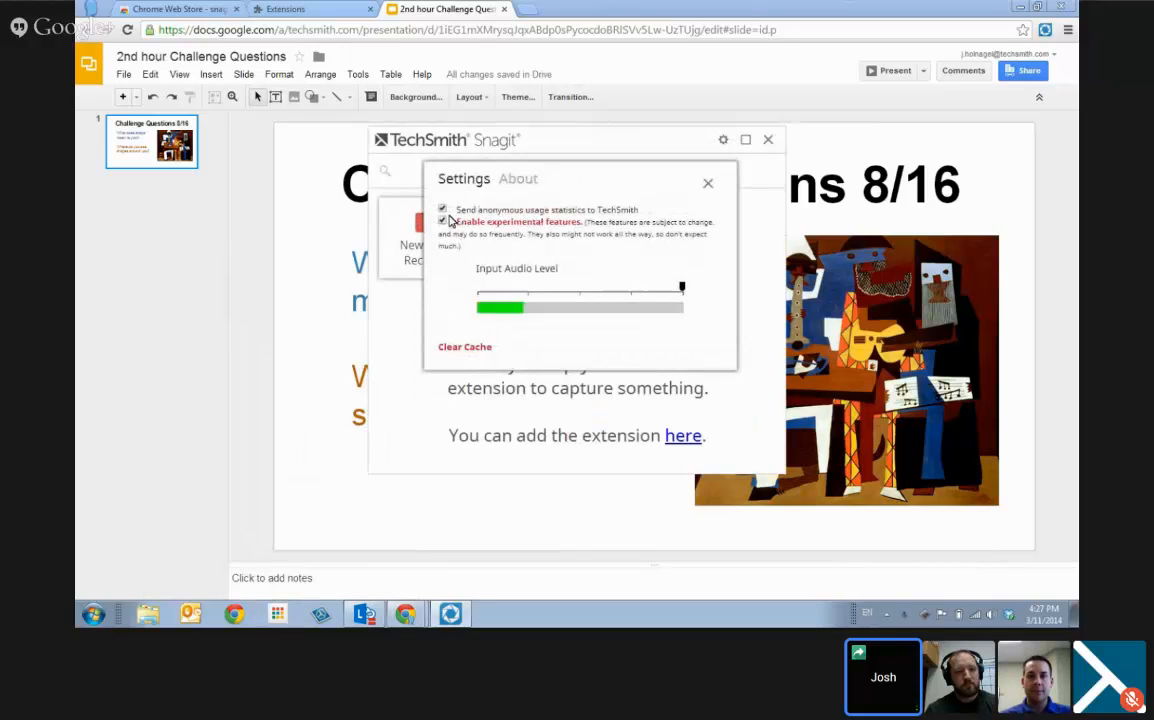
left_click(444, 220)
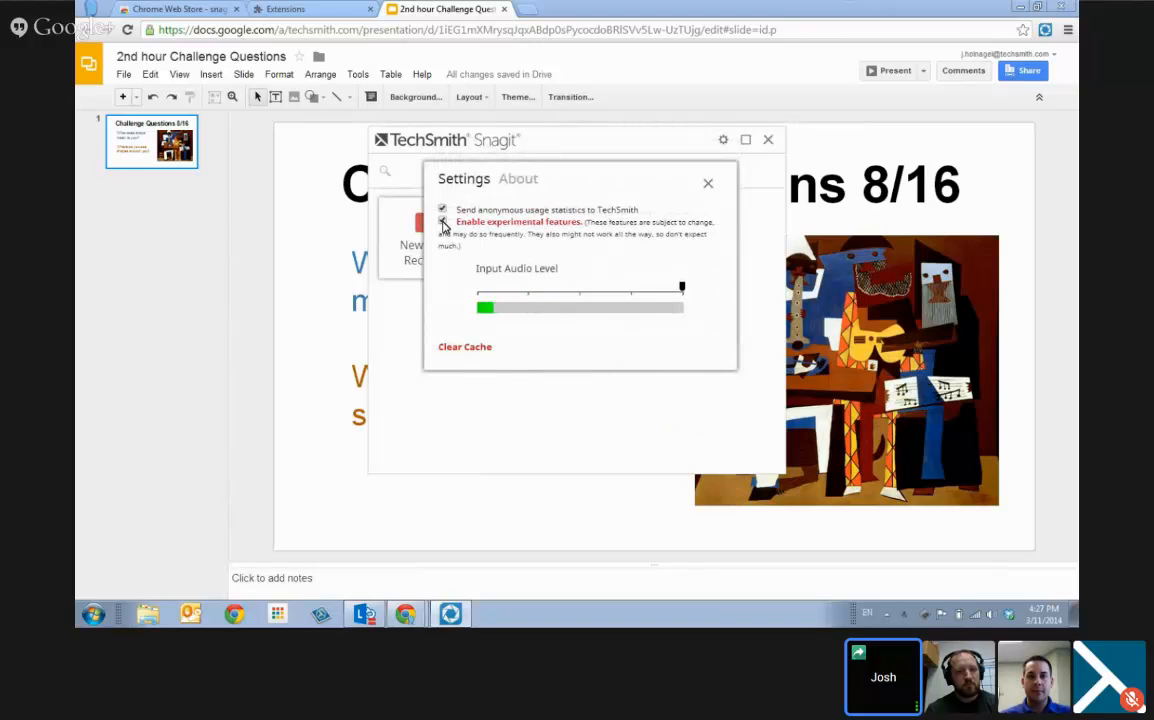
left_click(444, 220)
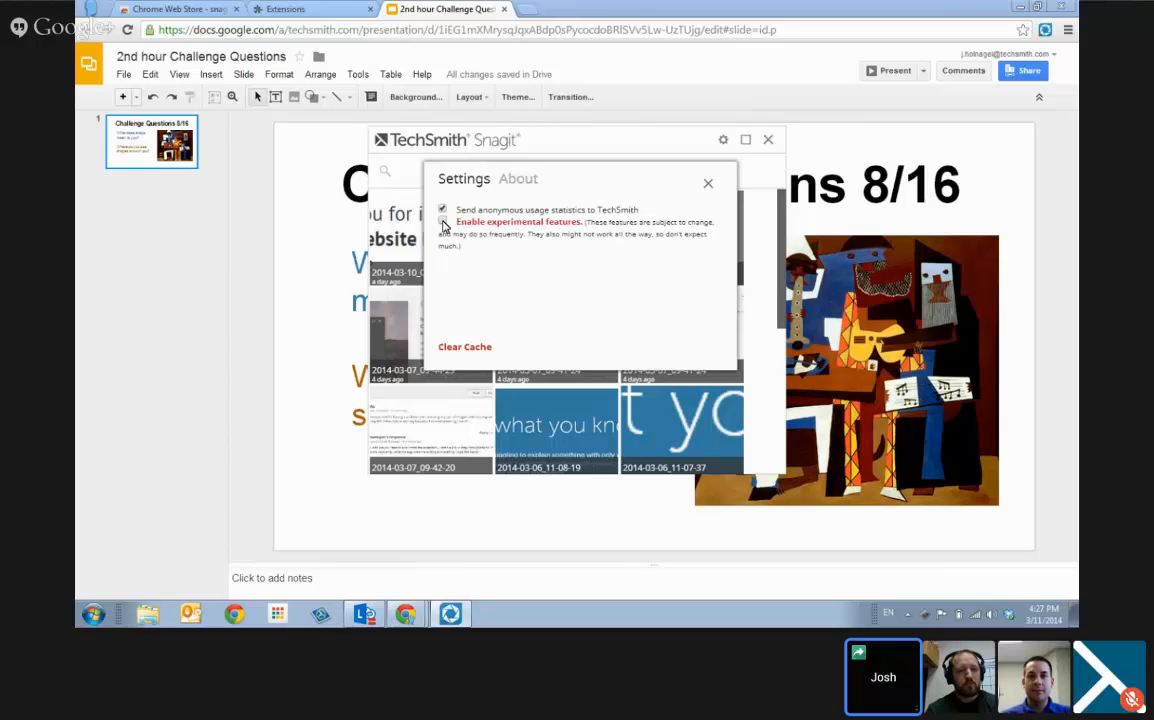
left_click(442, 220)
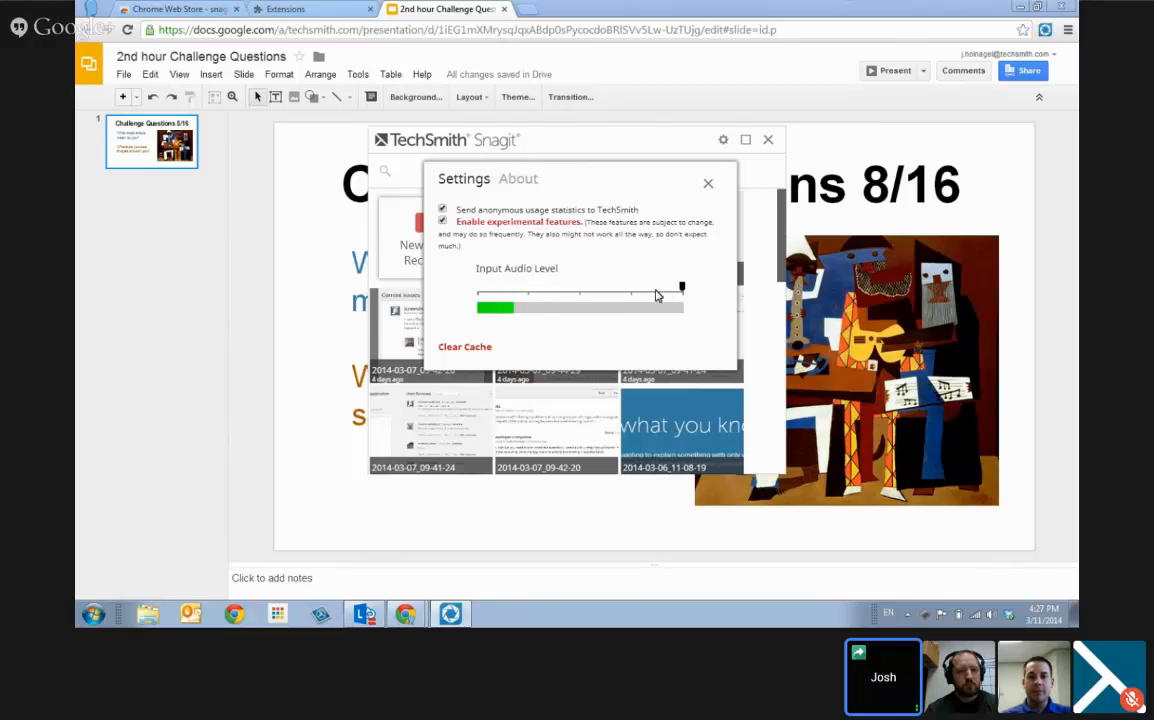
left_click_drag(680, 288, 684, 290)
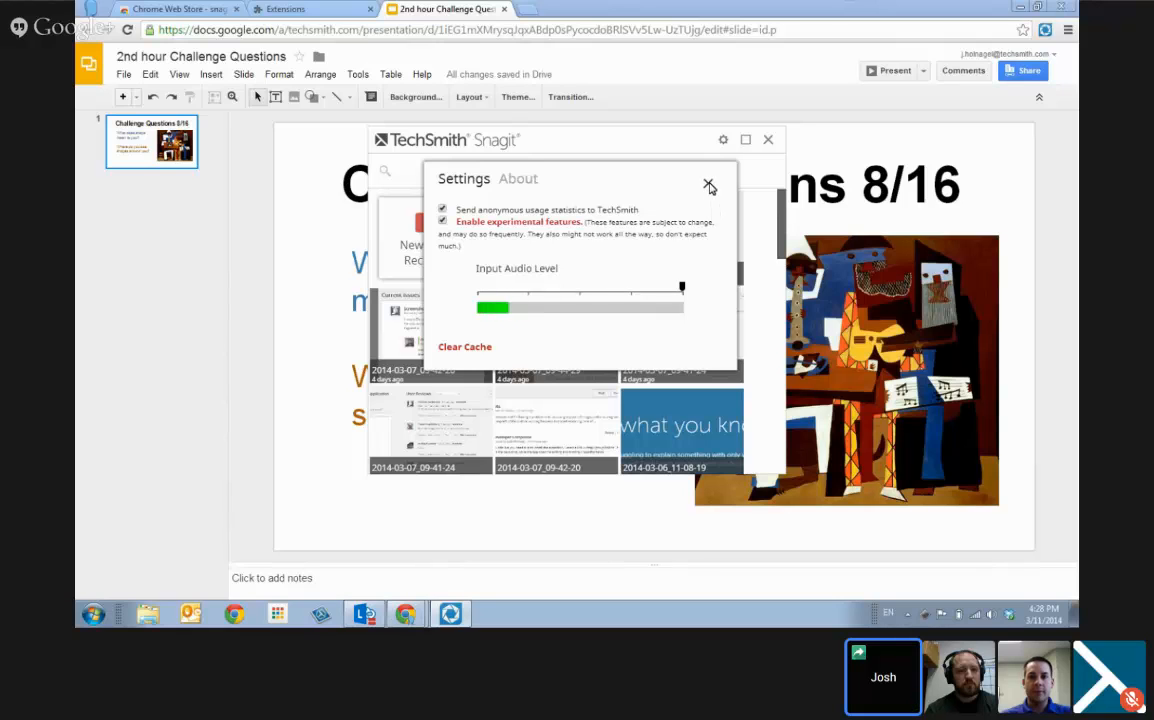
Step: Close Snagit's settings to return to the capture gallery
left_click(708, 186)
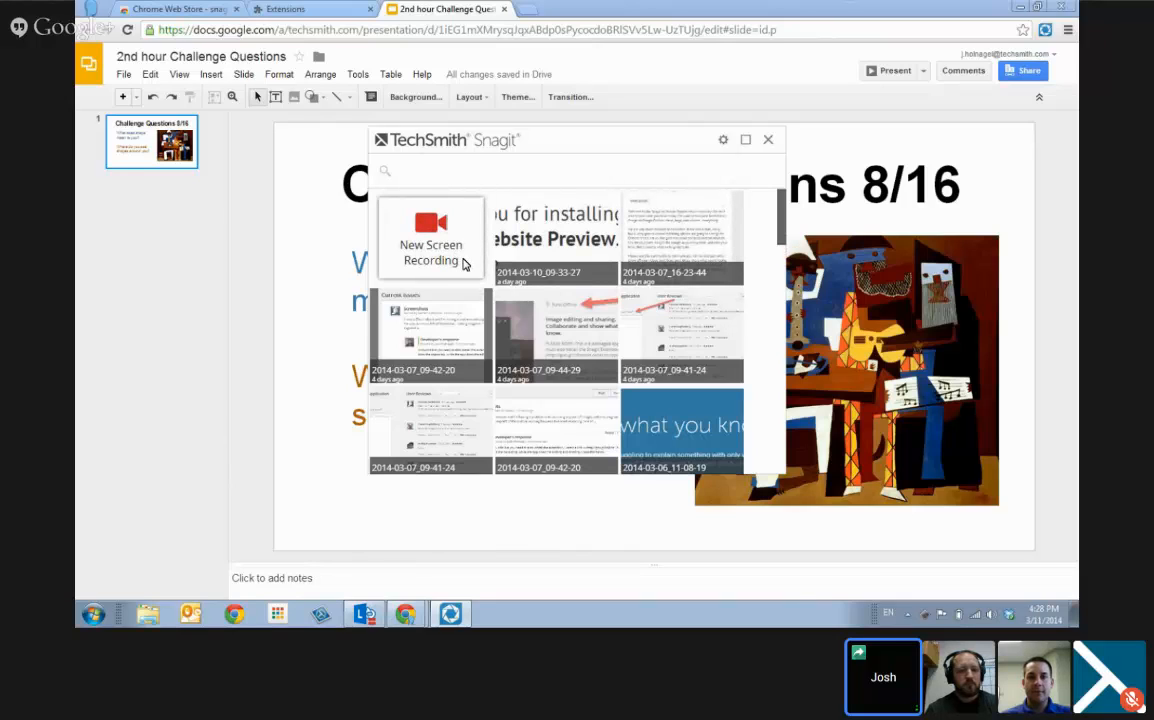
mouse_move(456, 246)
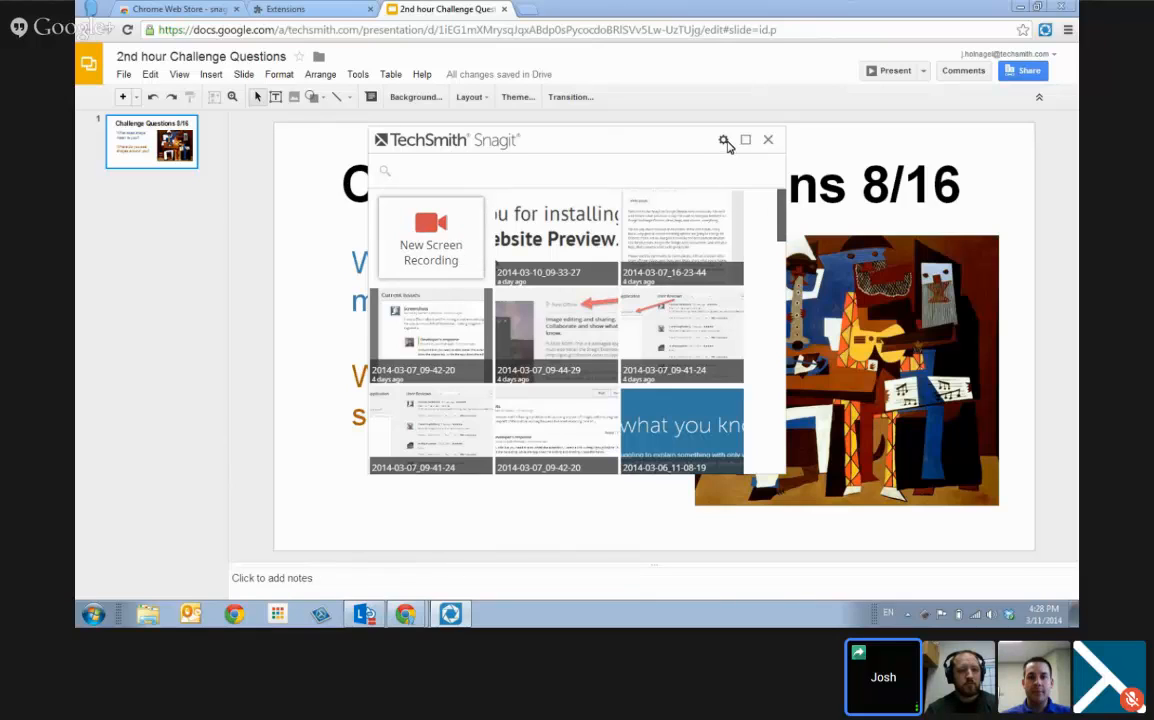
mouse_move(686, 192)
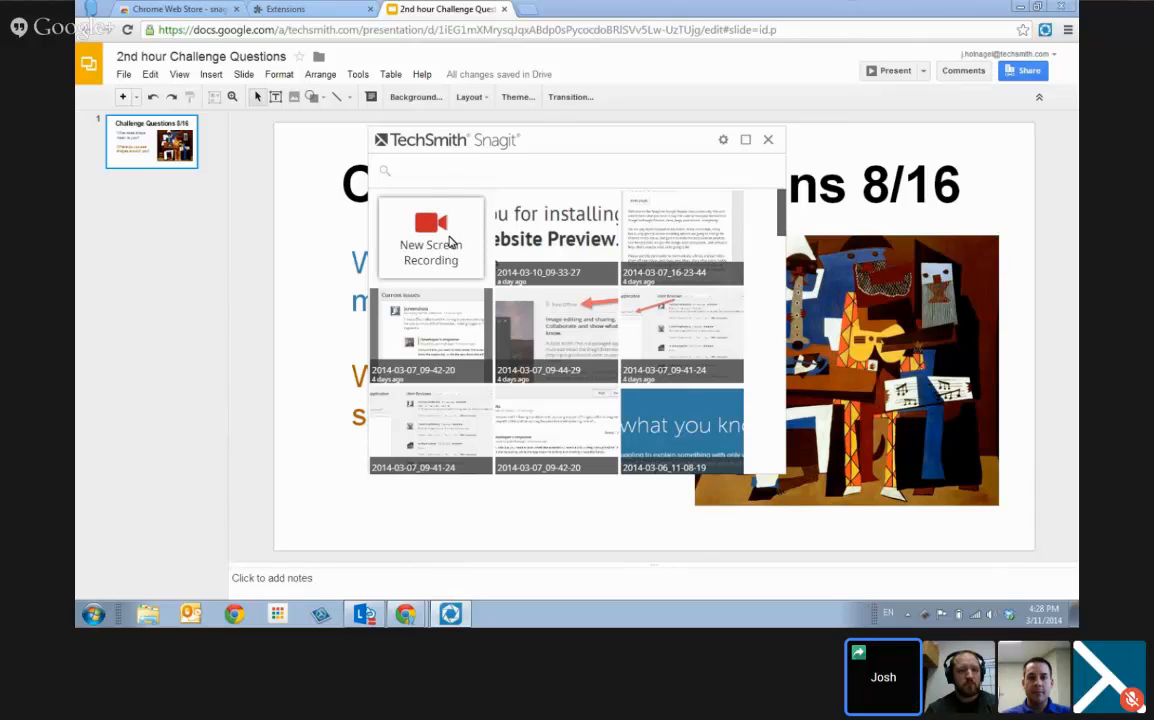
Step: Start a new screen recording to show the configuration instructions
left_click(430, 240)
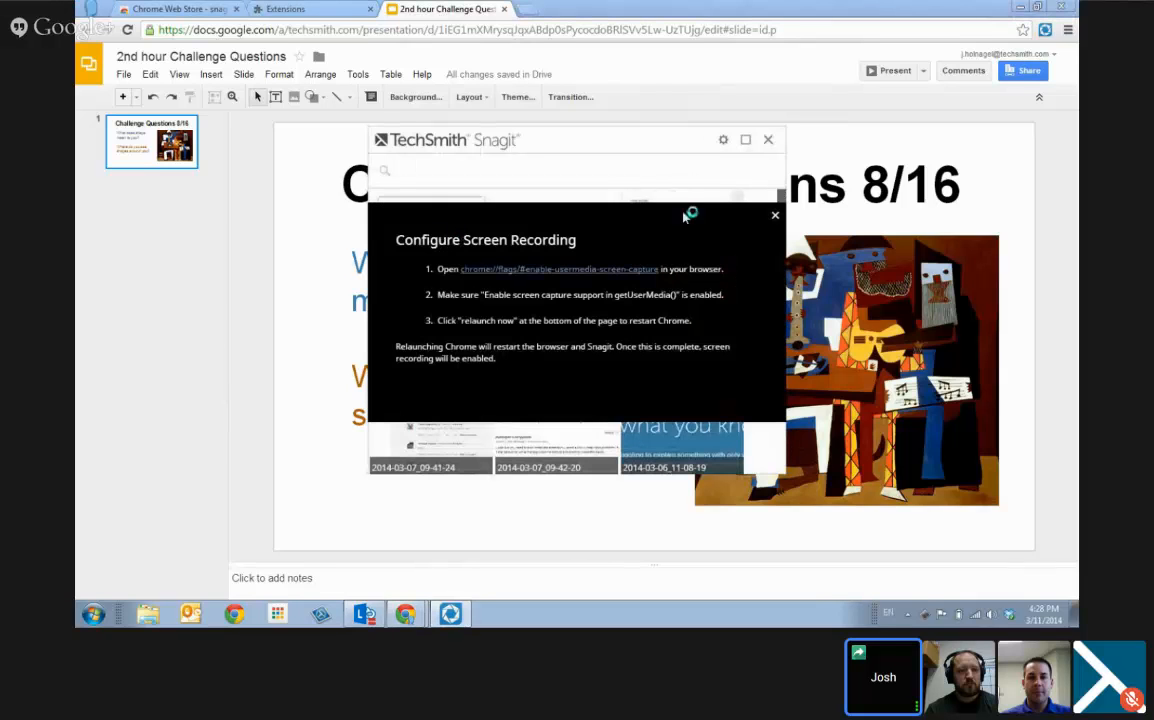
mouse_move(712, 188)
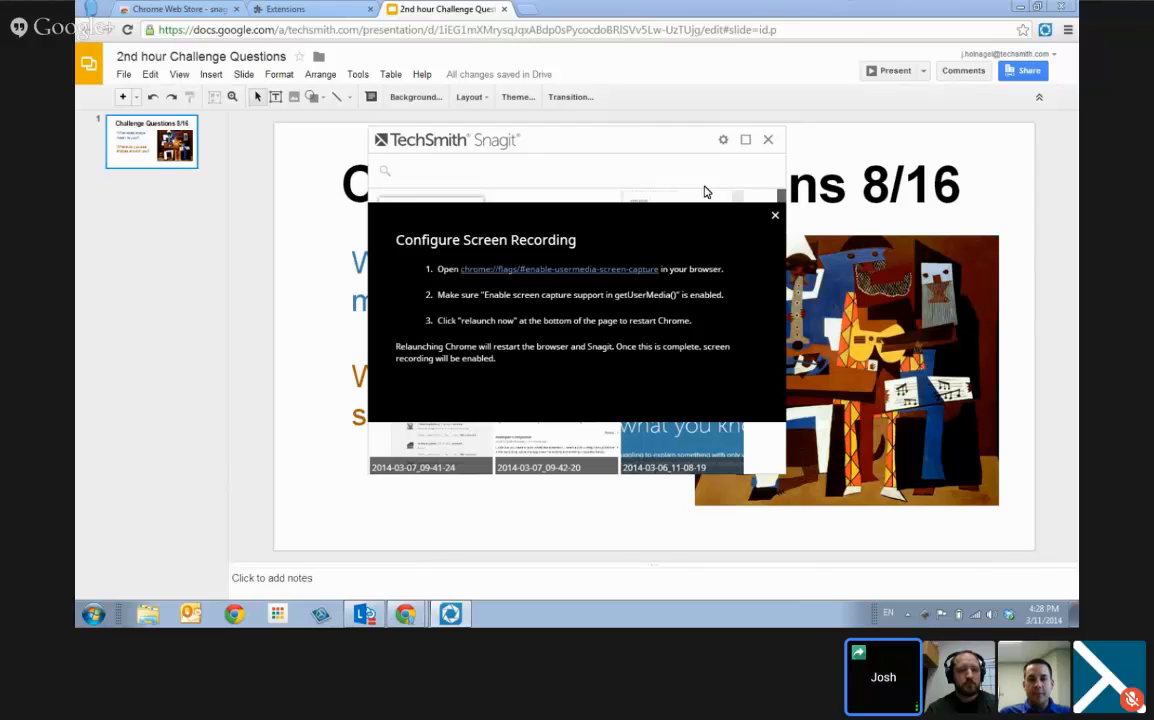
mouse_move(732, 276)
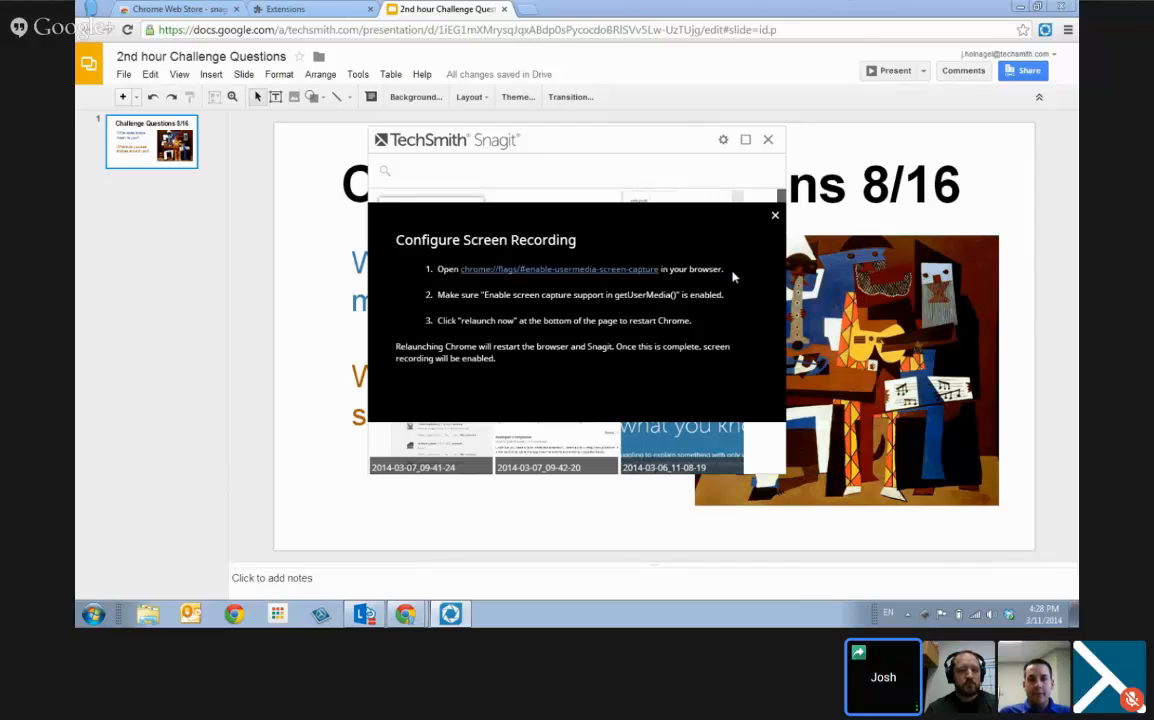
mouse_move(664, 290)
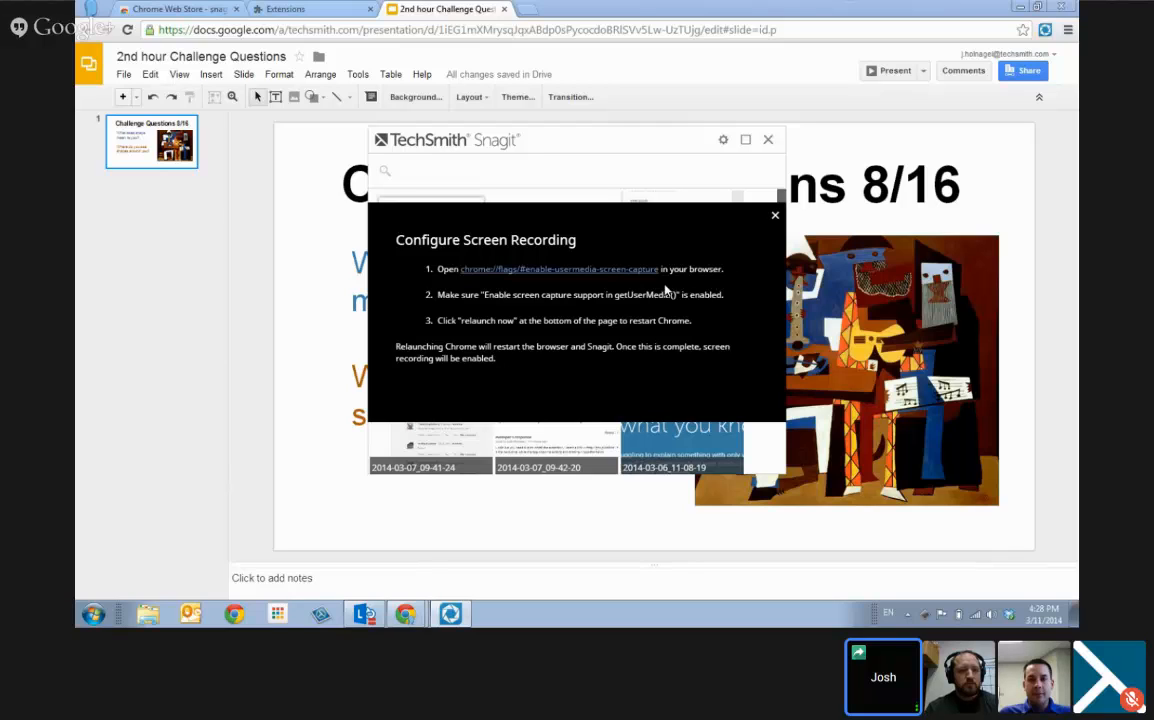
mouse_move(604, 278)
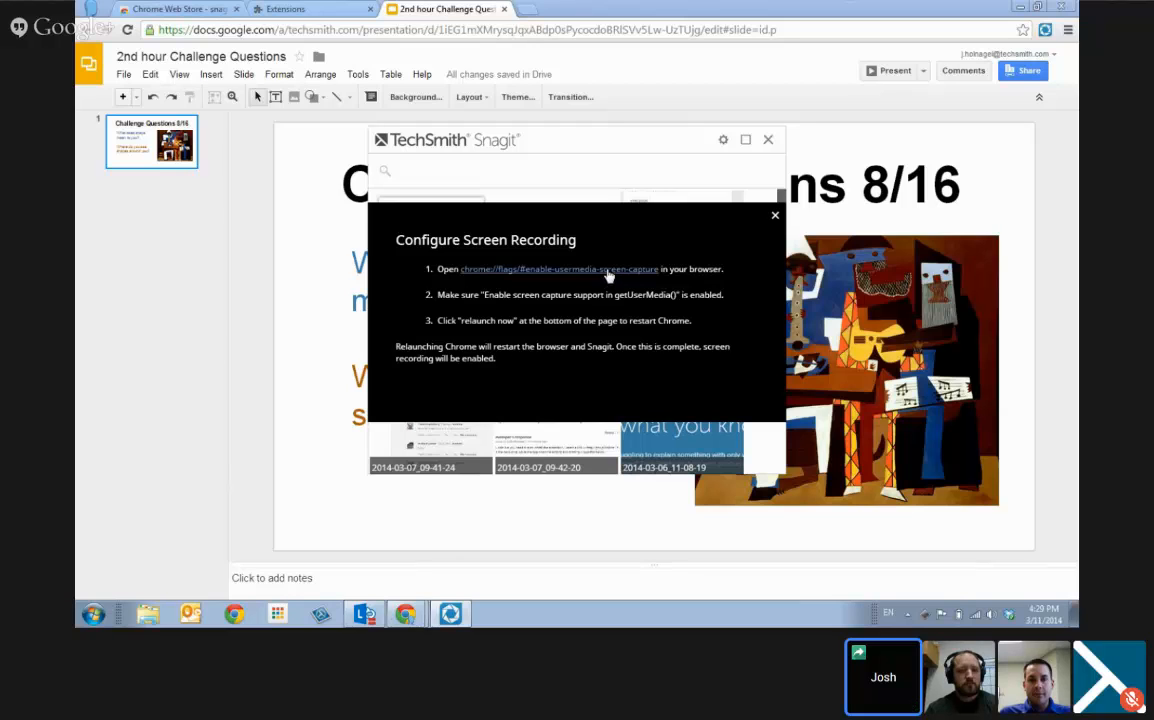
Step: Follow the chrome://flags link to the screen capture support flag
left_click(558, 268)
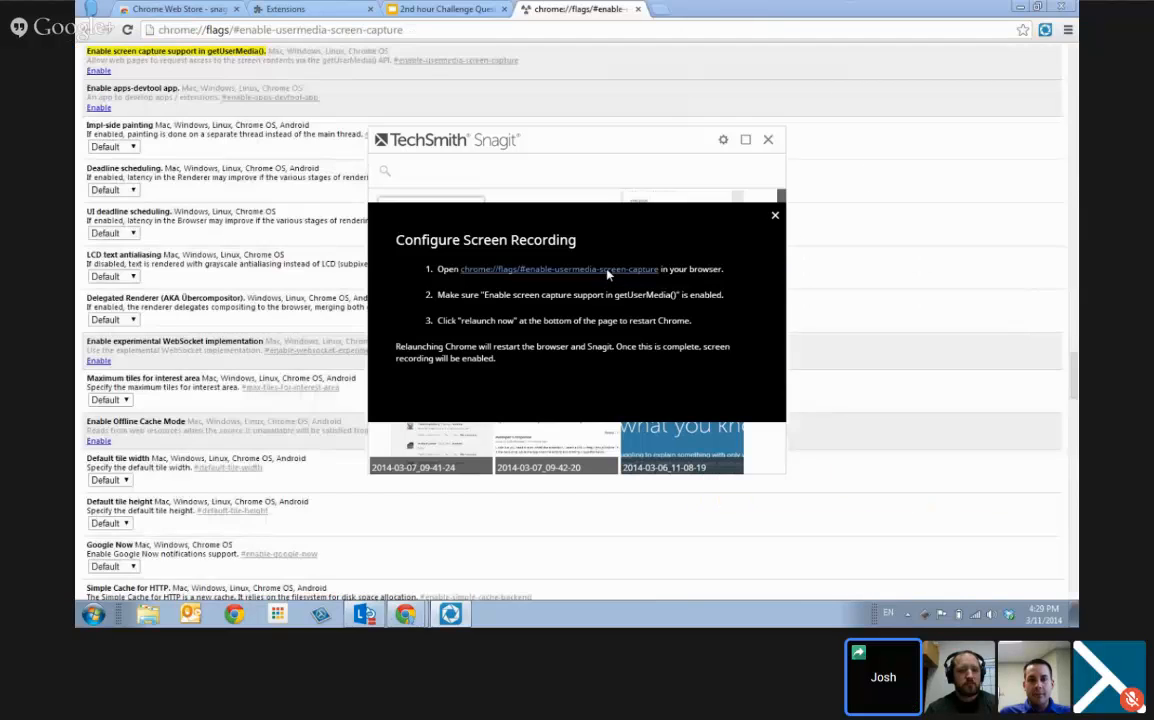
mouse_move(658, 290)
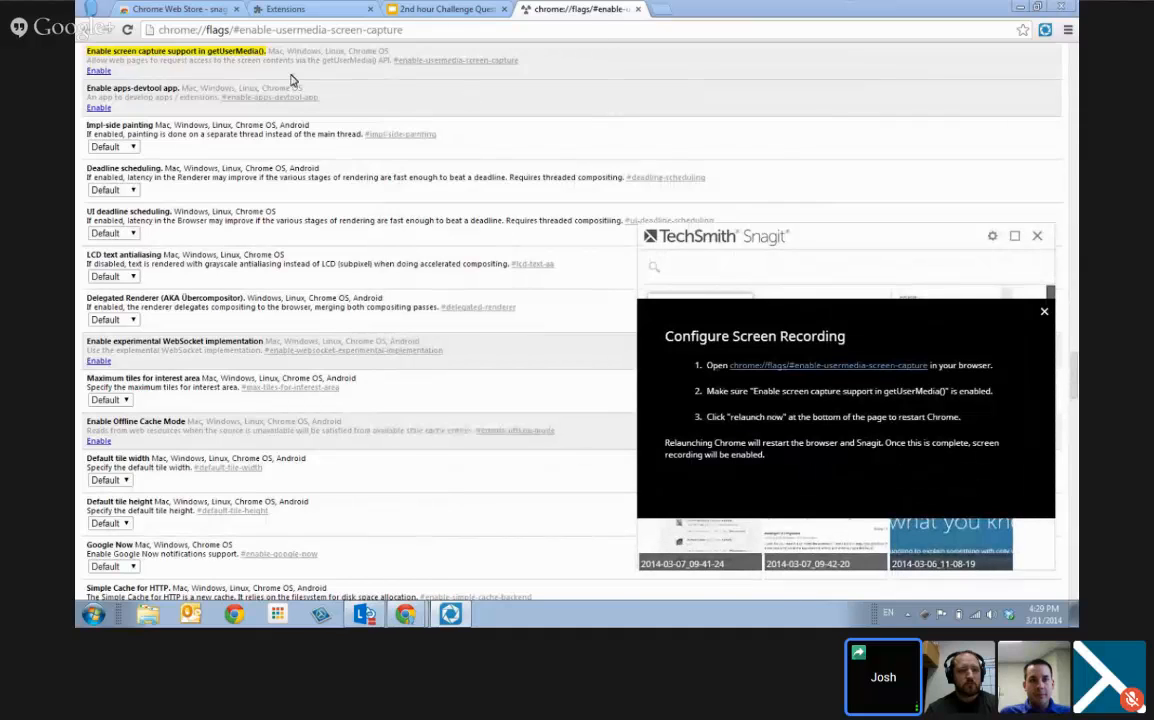
mouse_move(186, 70)
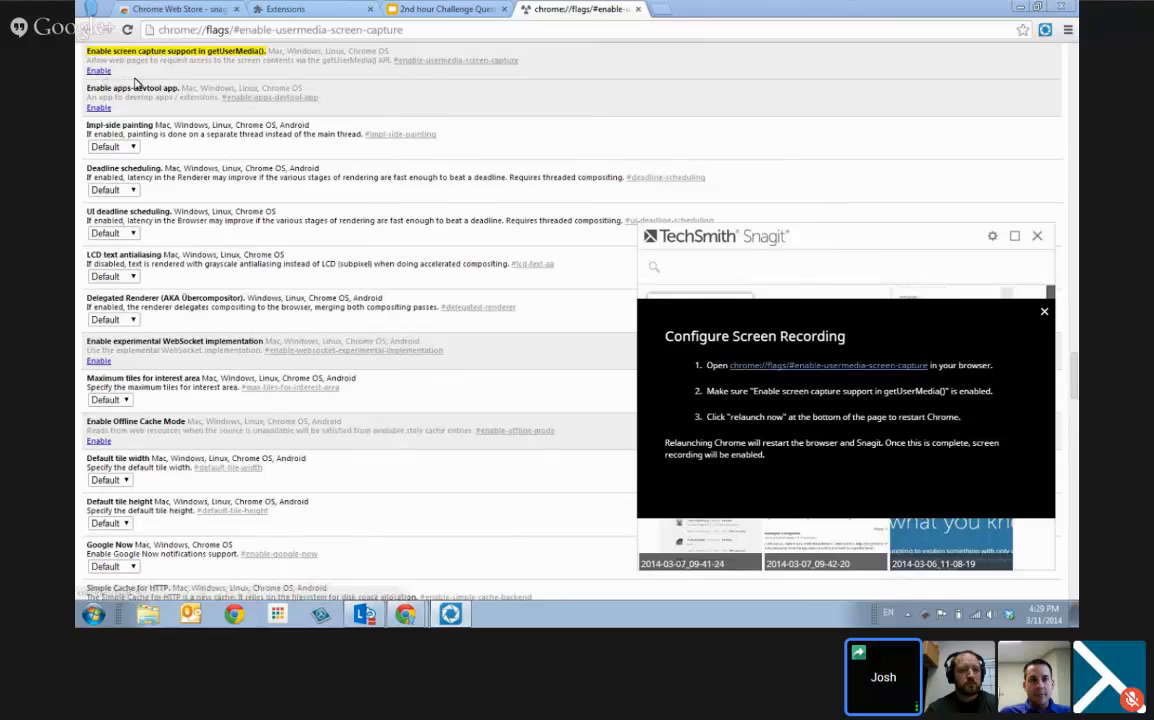
mouse_move(268, 162)
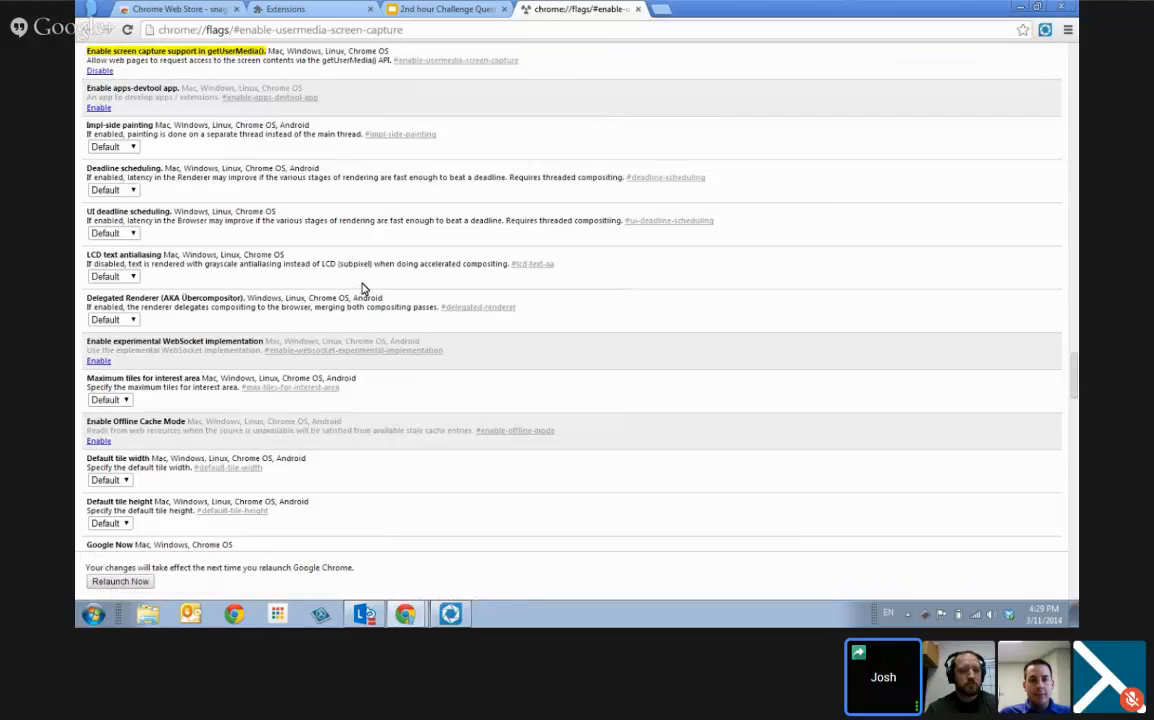
mouse_move(228, 588)
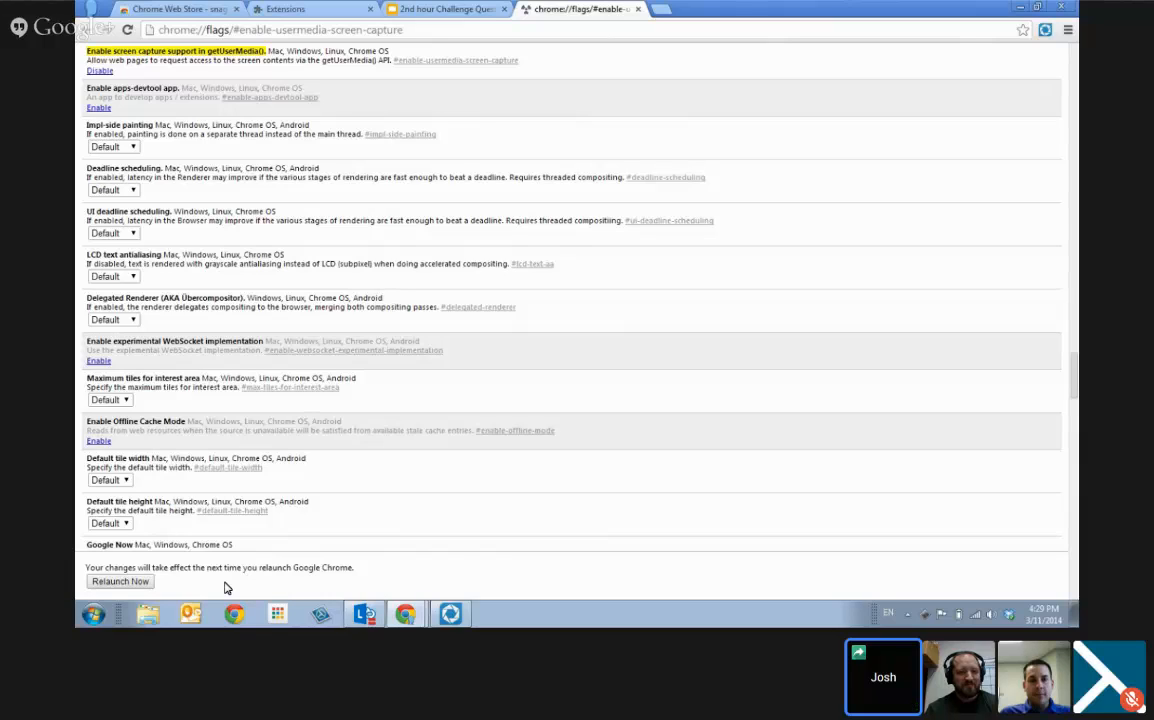
mouse_move(1148, 664)
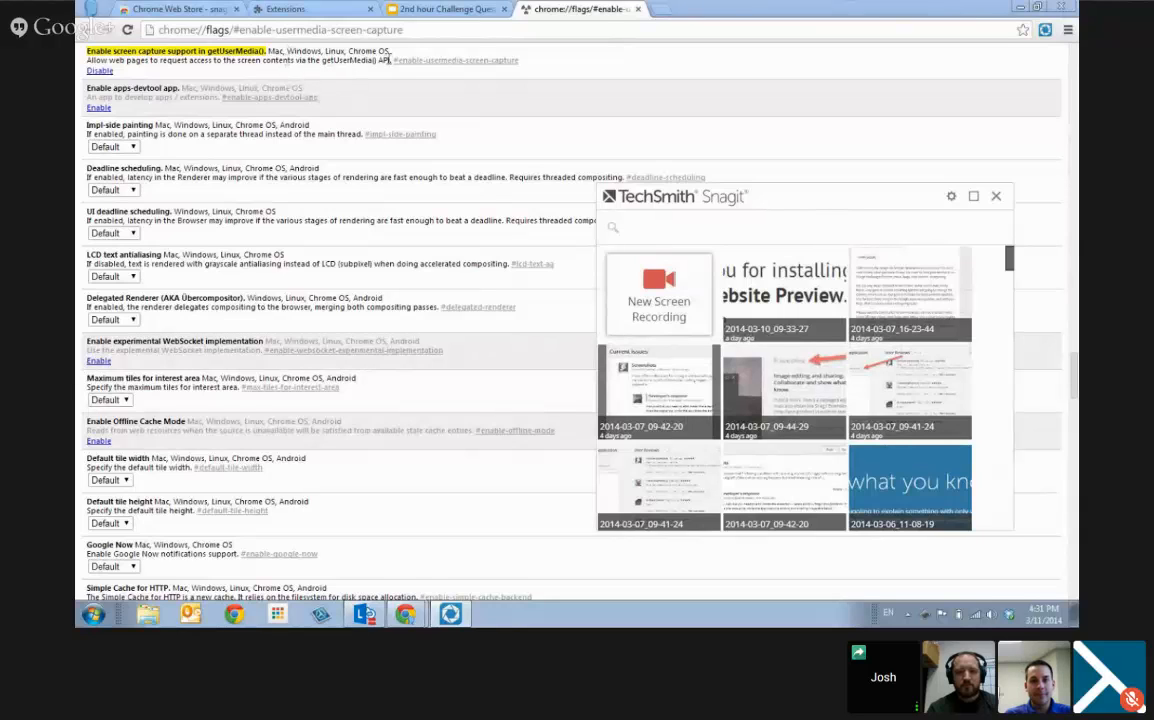
Step: Return to the Slides presentation and start a new Snagit screen recording of it
left_click(444, 8)
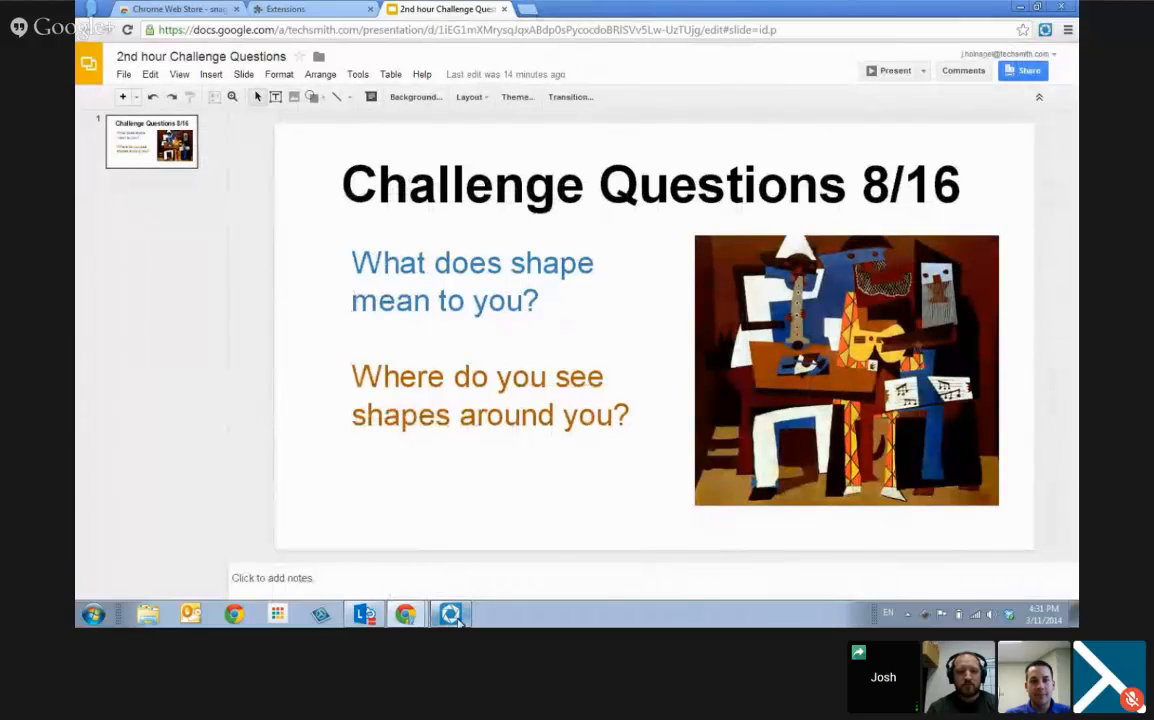
left_click(448, 614)
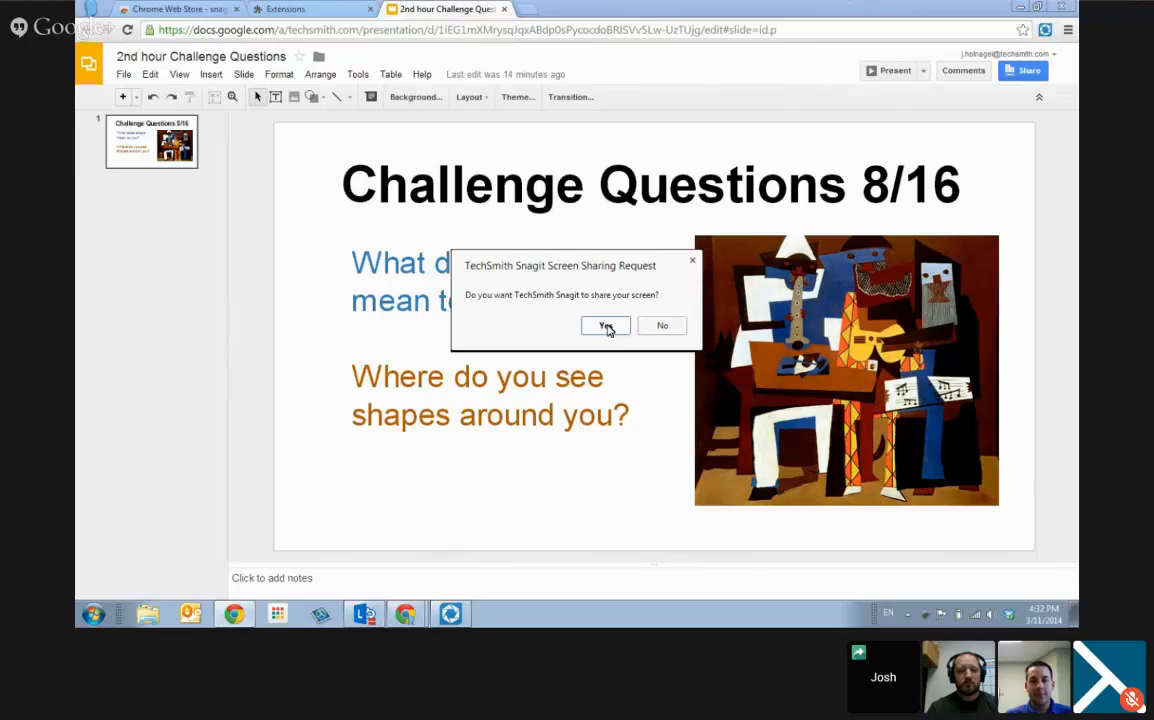
Step: Allow screen sharing, then duplicate the first Challenge Questions slide
left_click(604, 324)
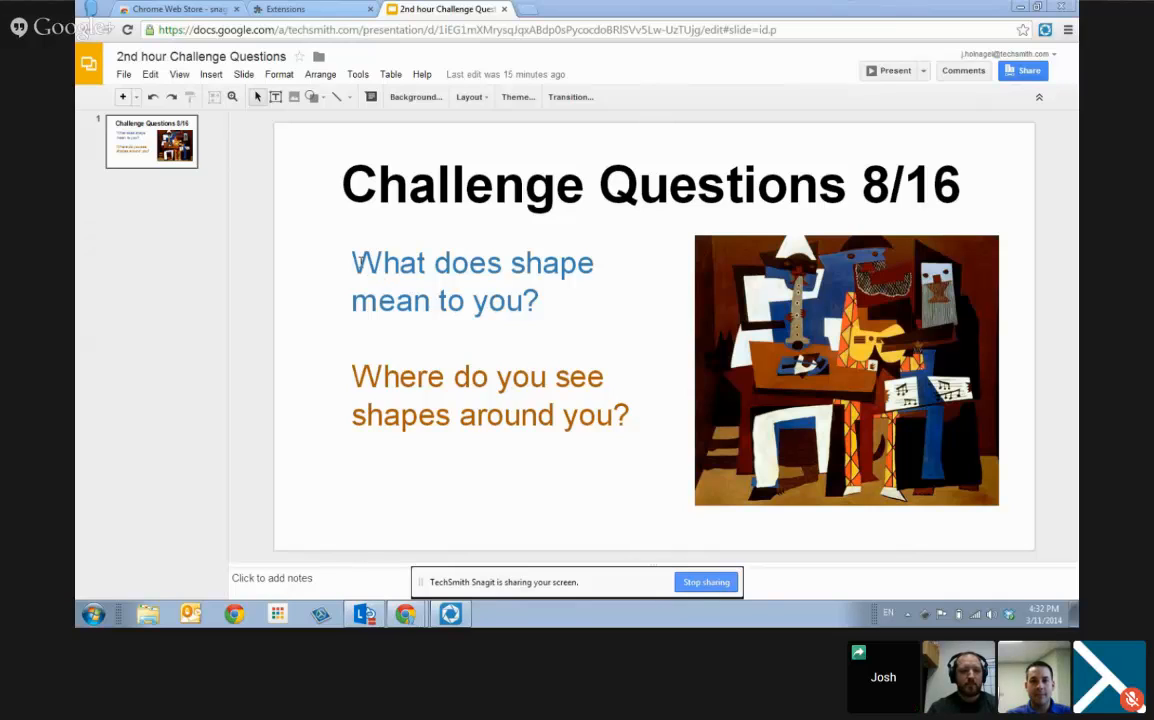
mouse_move(202, 190)
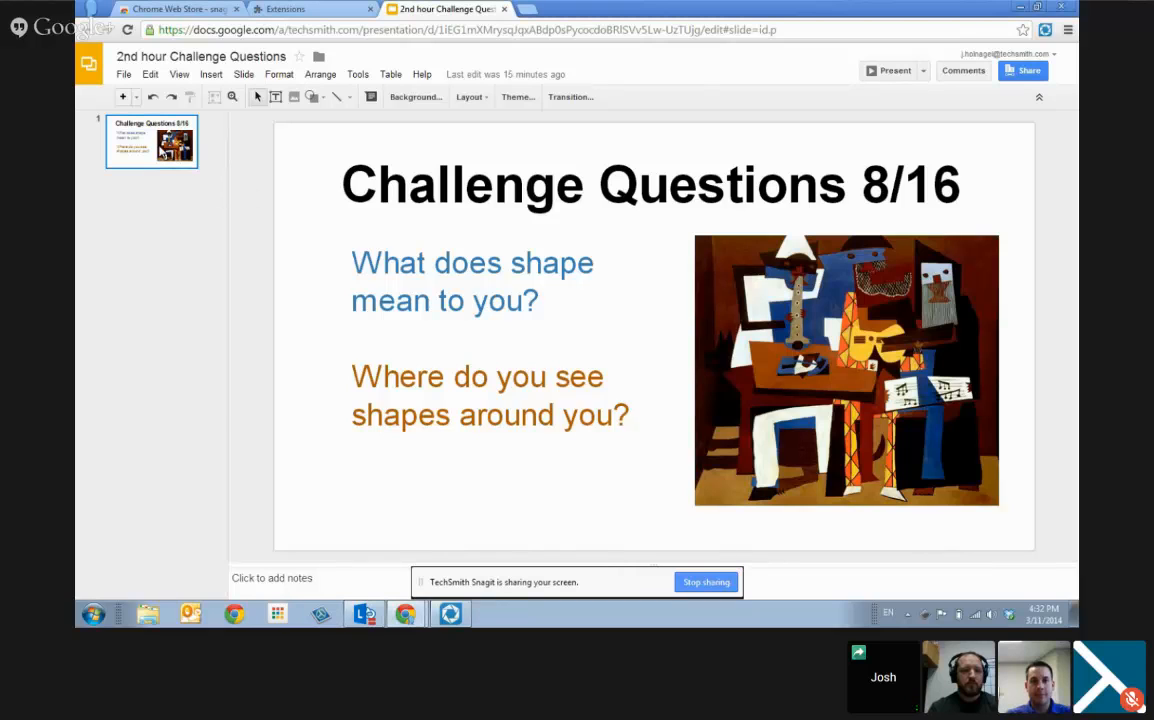
right_click(152, 140)
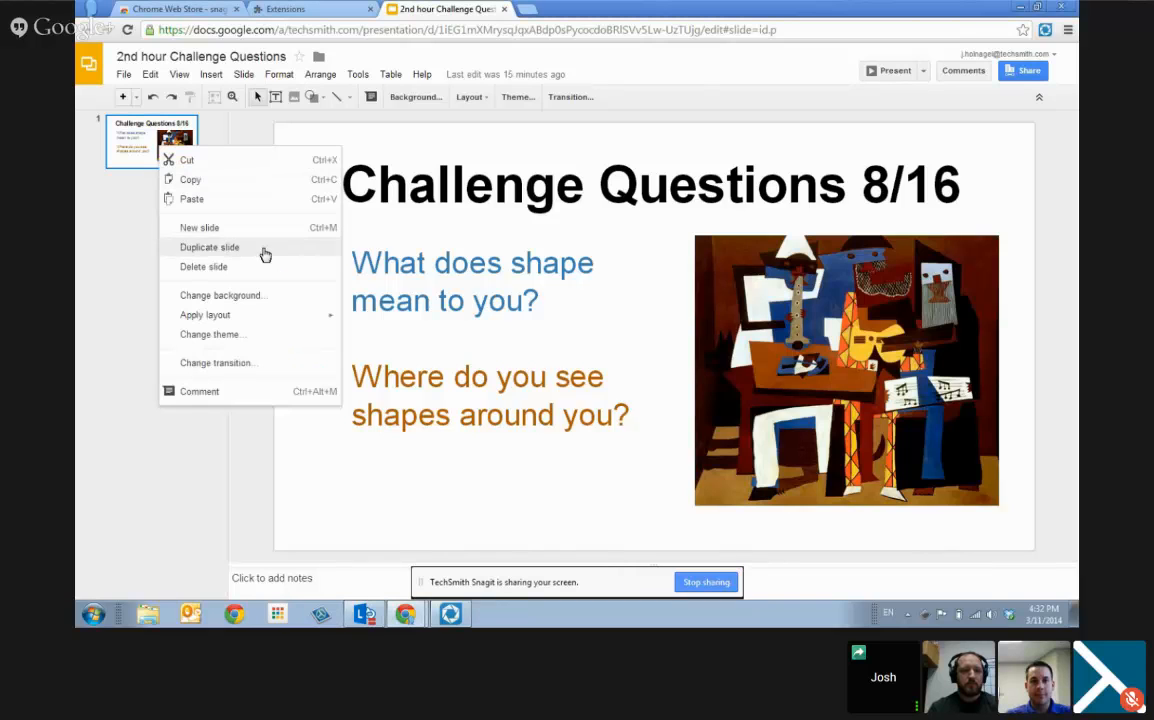
left_click(208, 248)
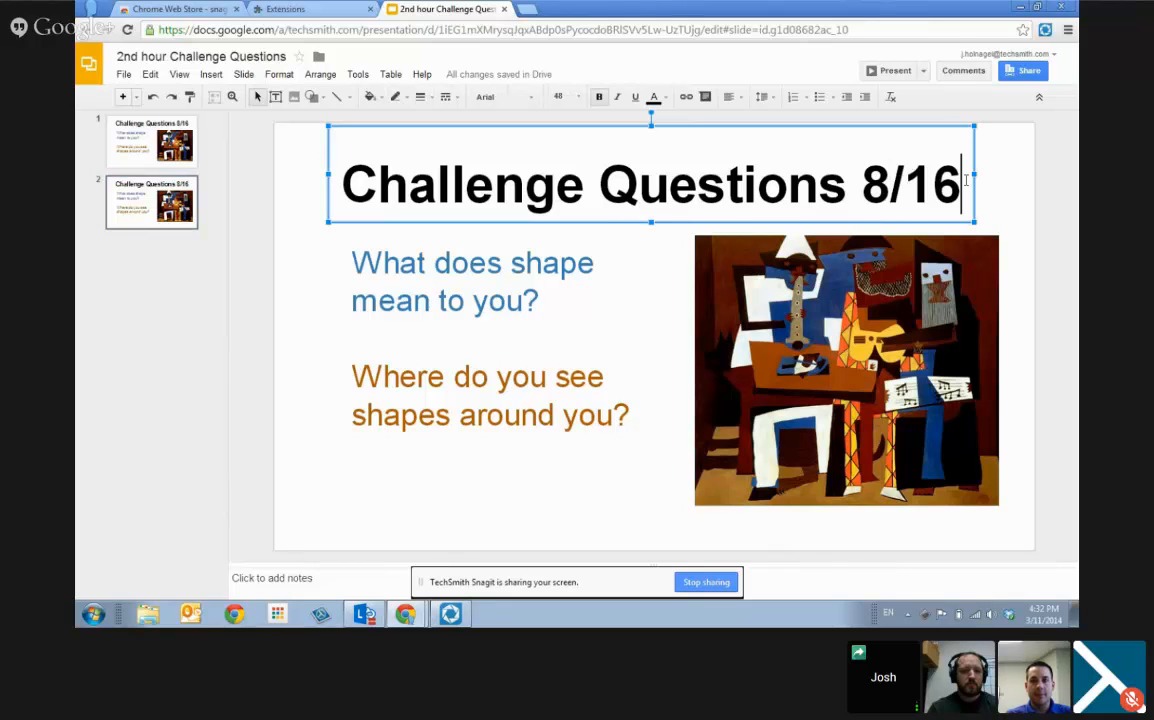
Step: Retitle the copied slide 'Challenge Questions 8/23' by replacing the date digits with 23
key("Backspace")
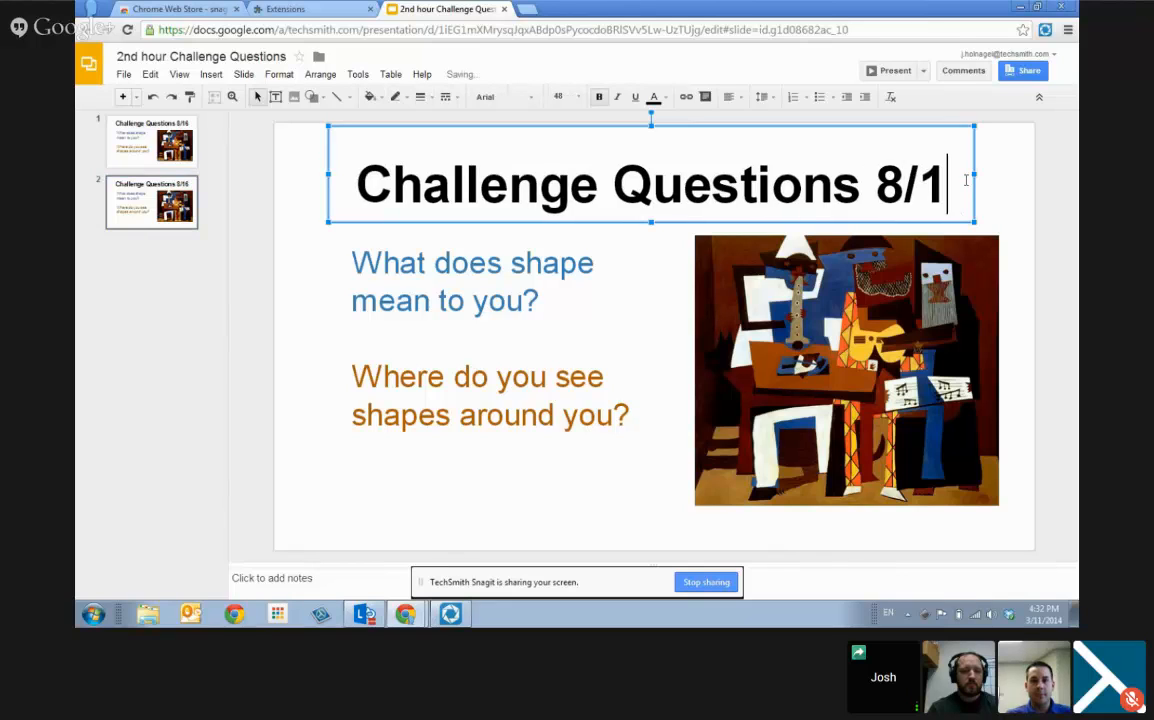
type("23")
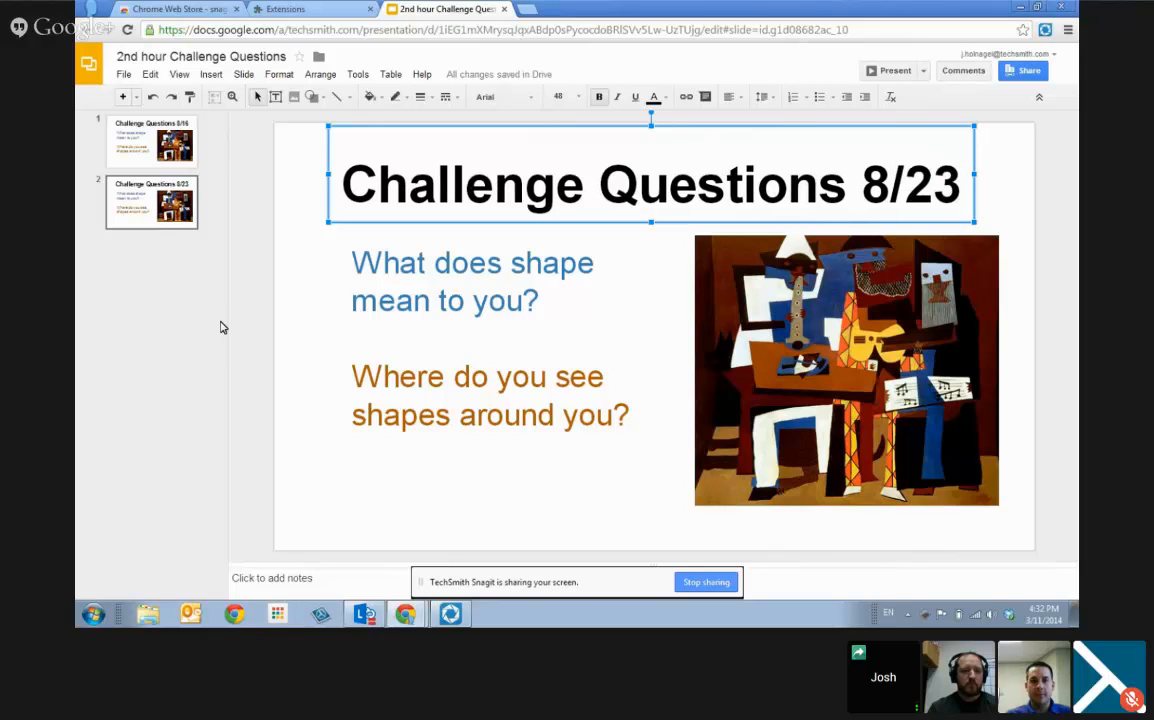
left_click(958, 184)
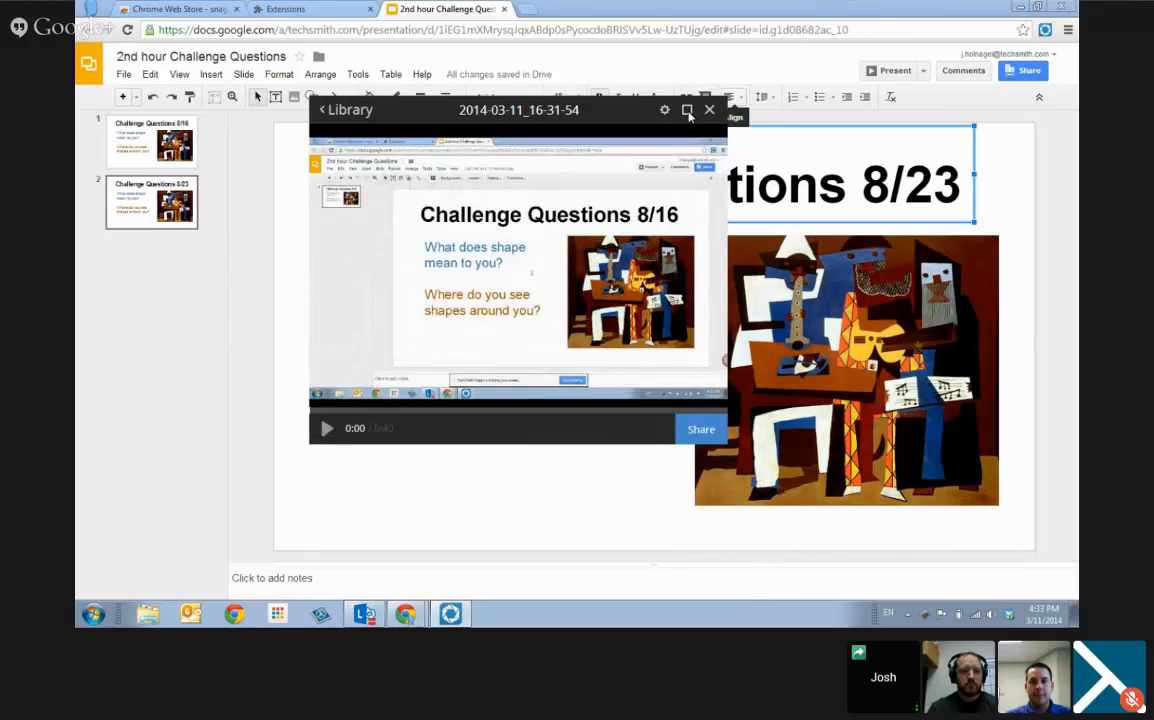
Step: Play the recording full-size and pause it at sixteen seconds after the slide duplication
left_click(688, 110)
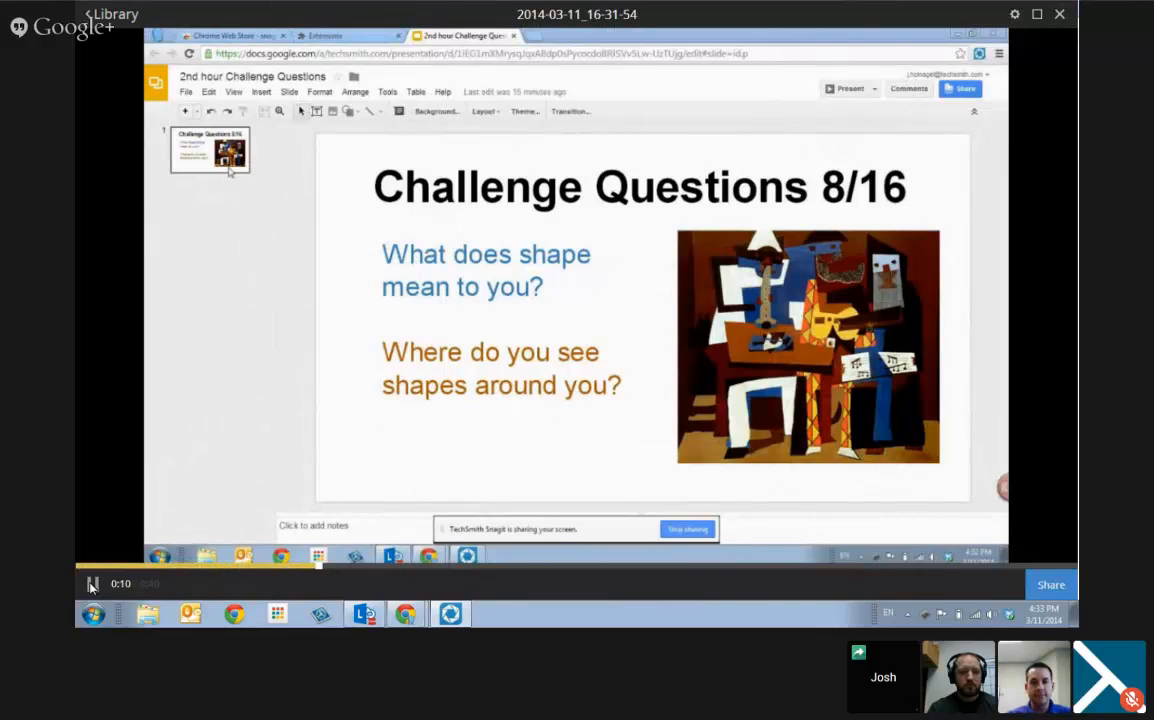
right_click(210, 150)
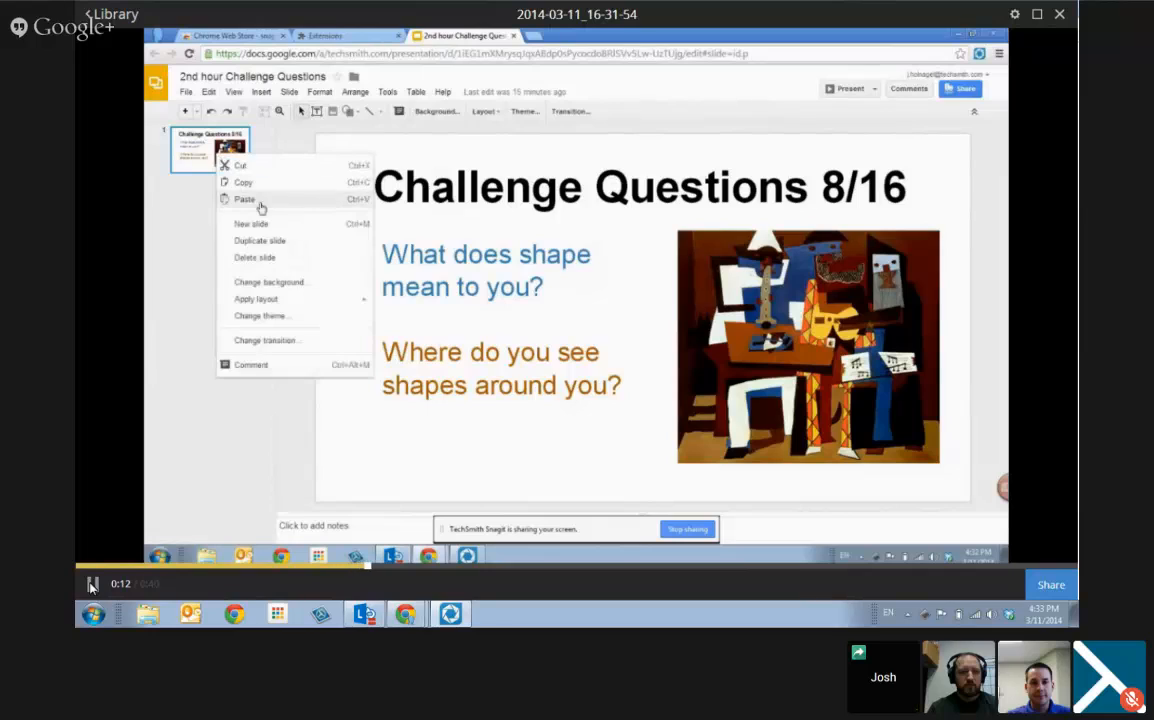
mouse_move(308, 248)
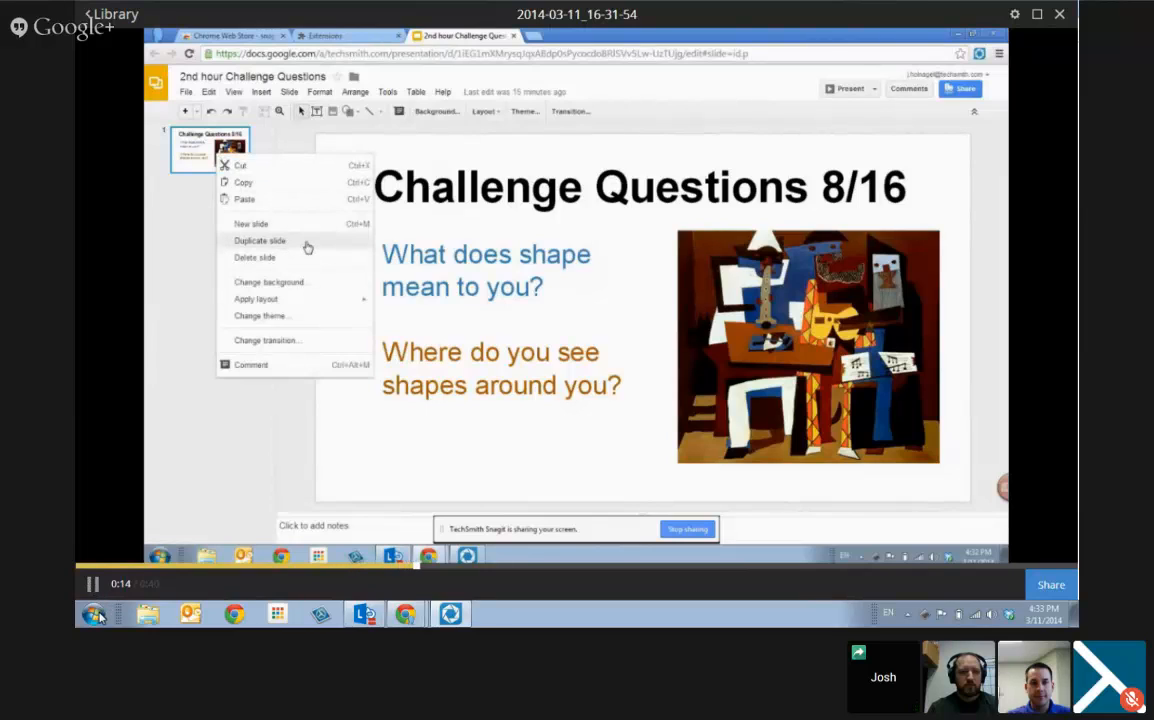
left_click(260, 240)
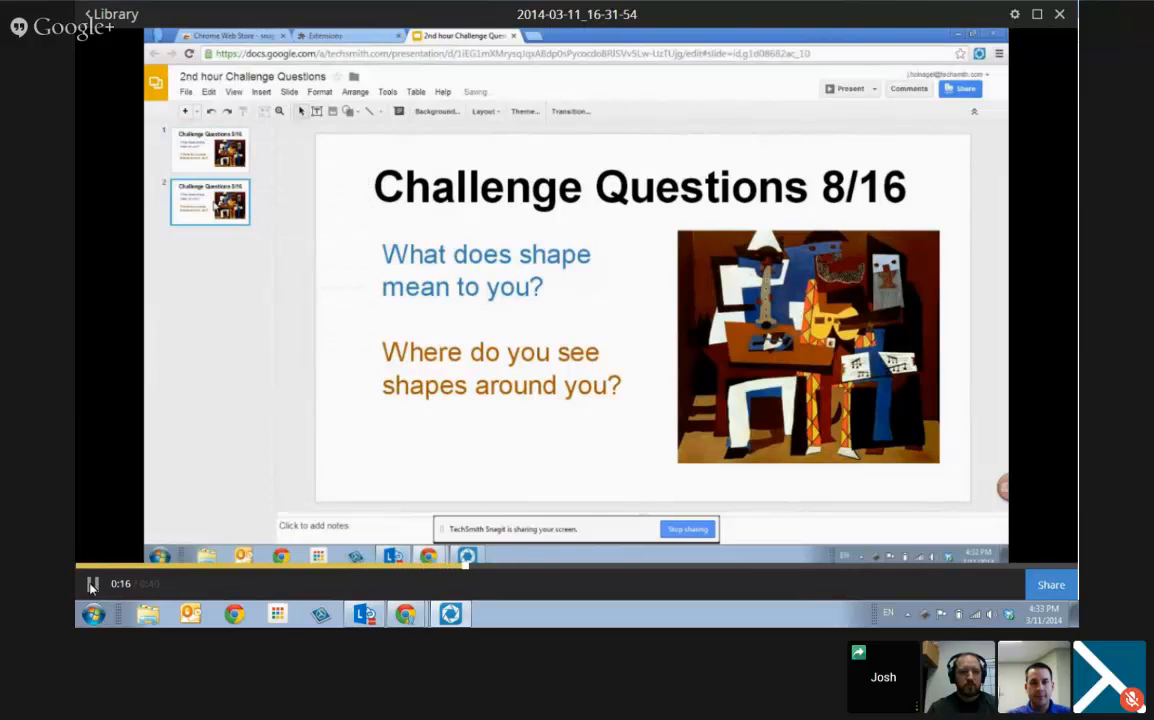
left_click(92, 584)
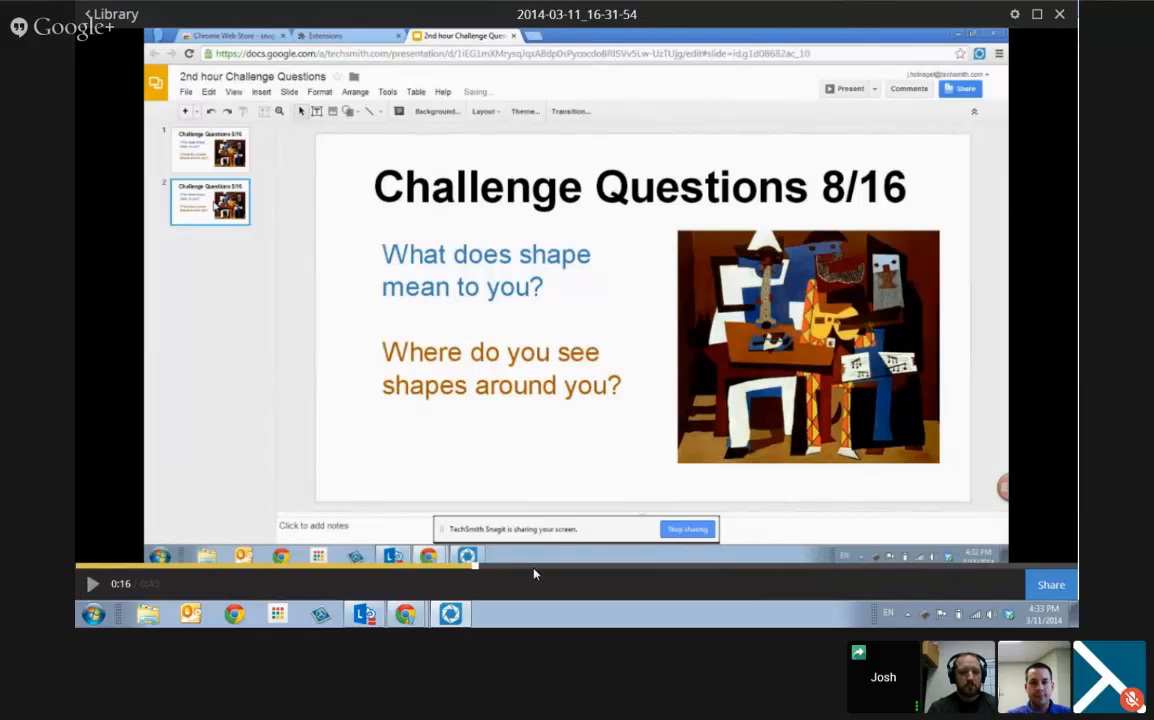
mouse_move(854, 592)
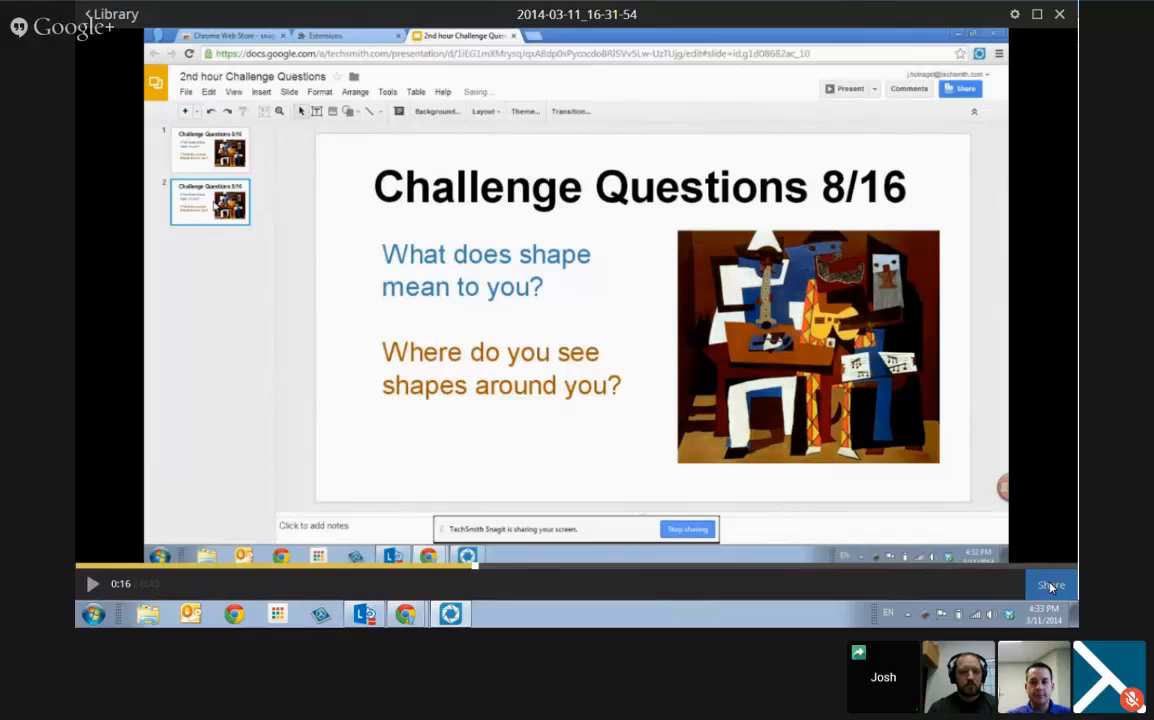
Step: Share the recording to YouTube with title Pres, description test, privacy Unlisted
left_click(1050, 584)
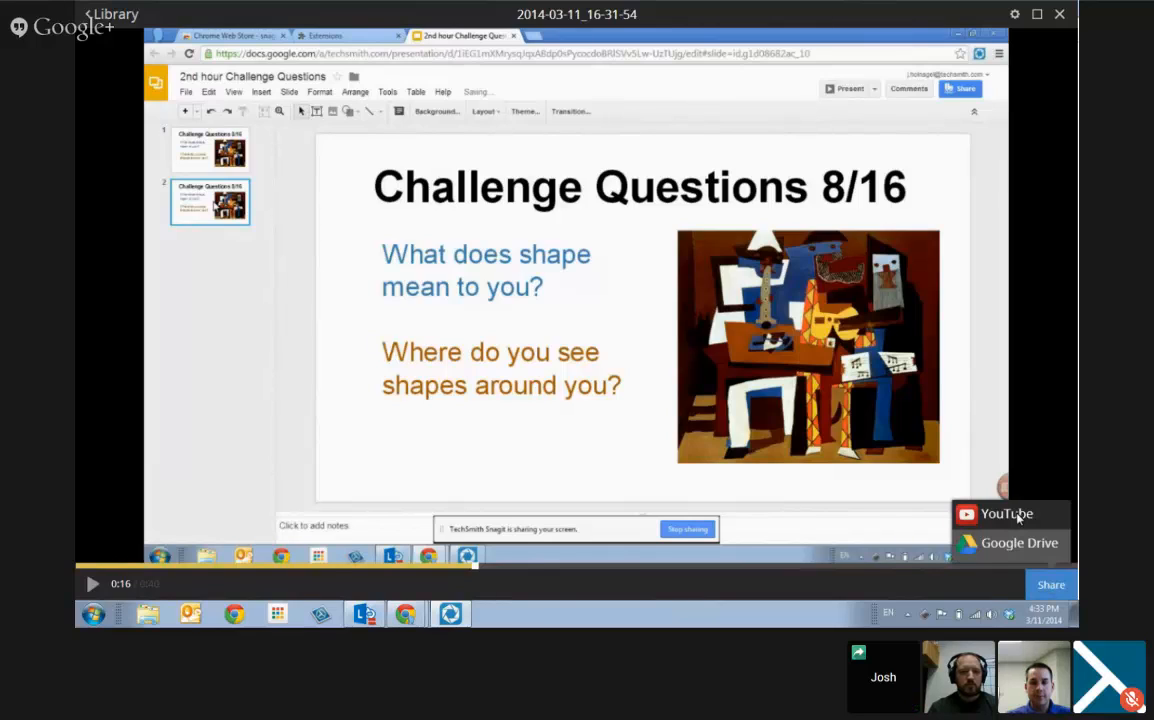
left_click(1006, 512)
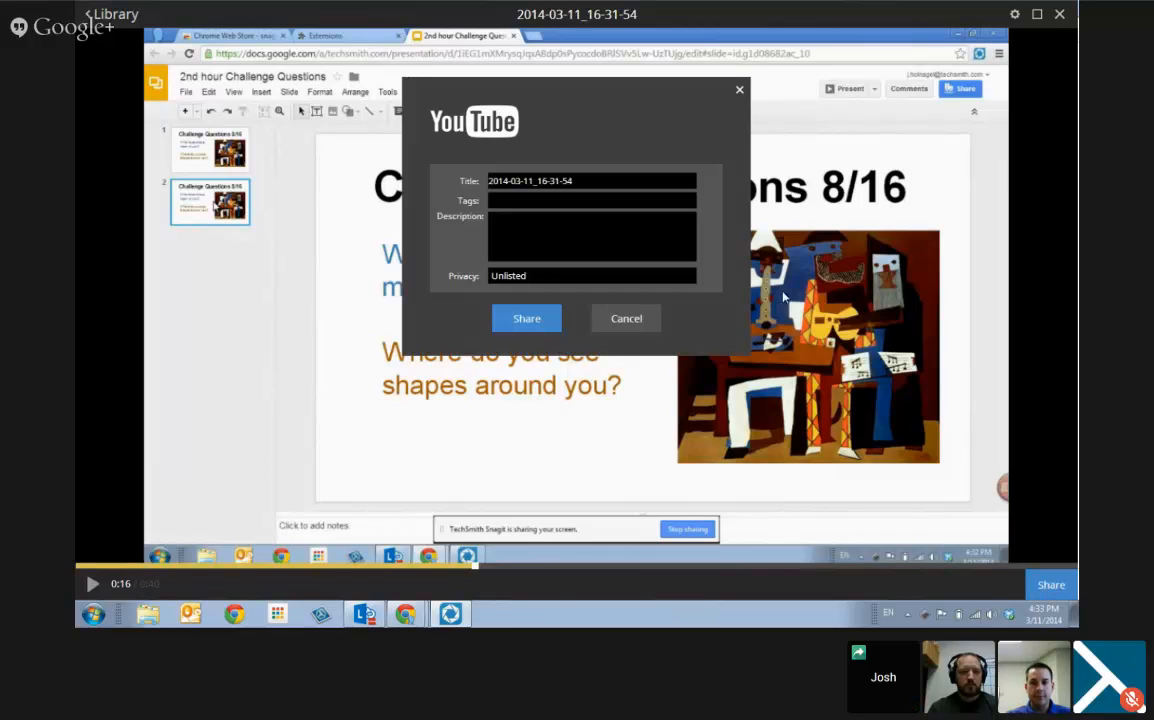
triple_click(592, 180)
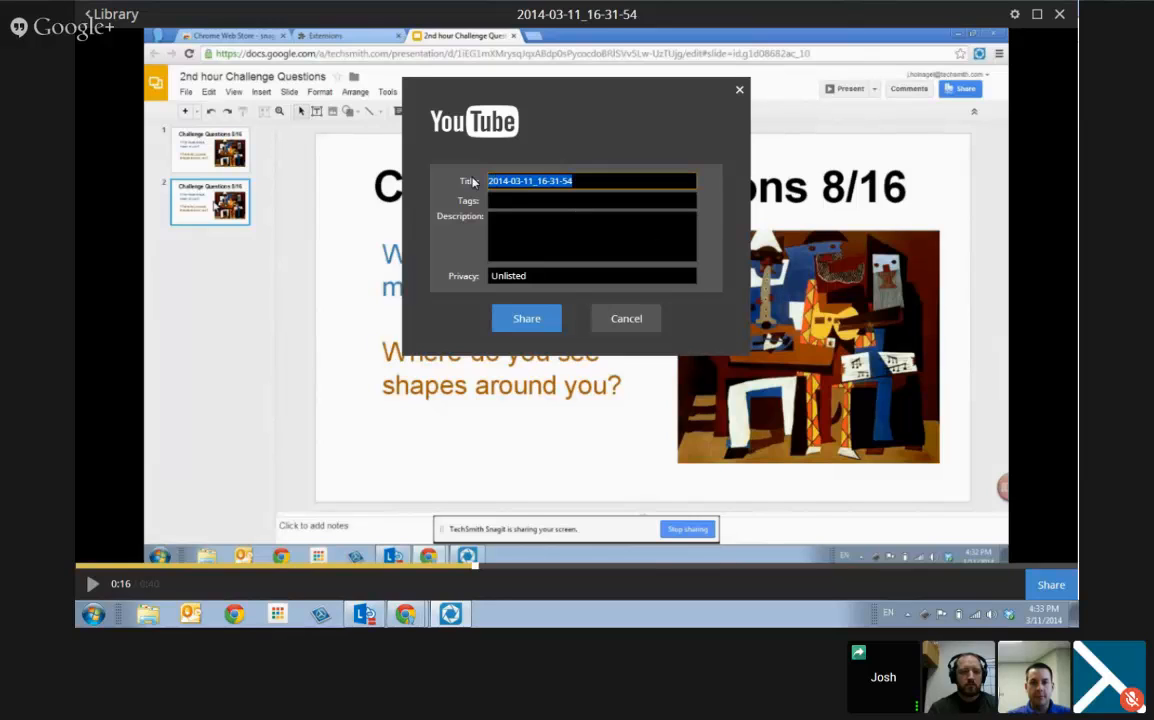
type("Pres")
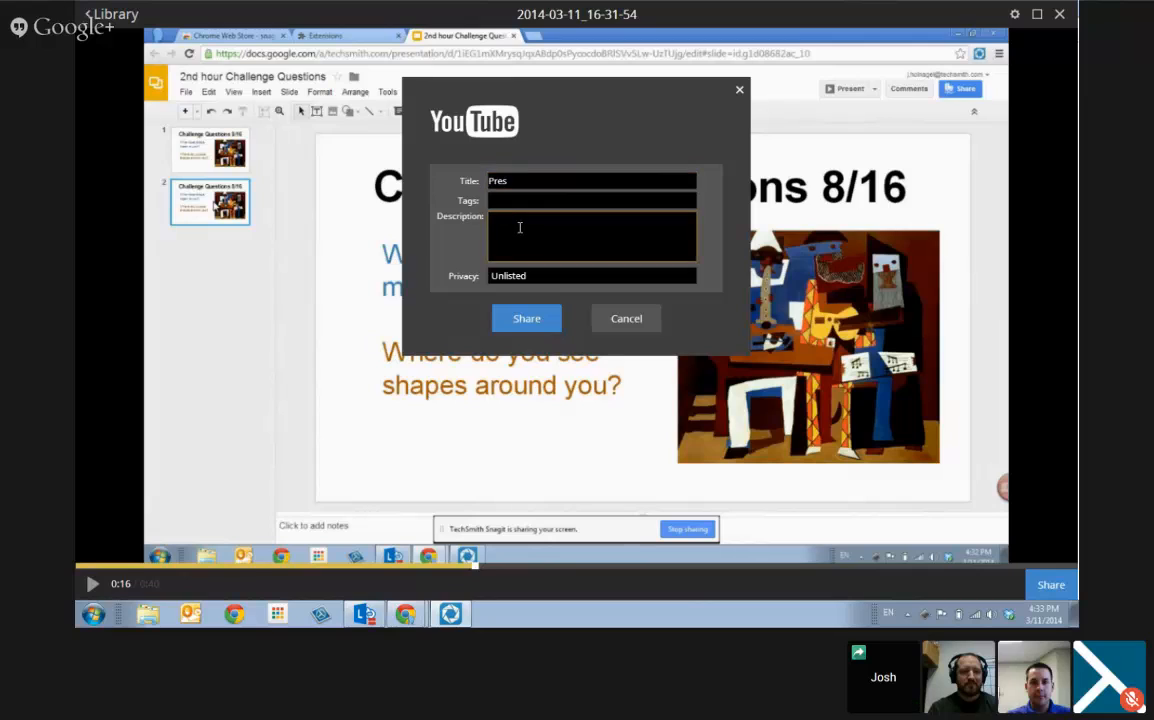
type("test")
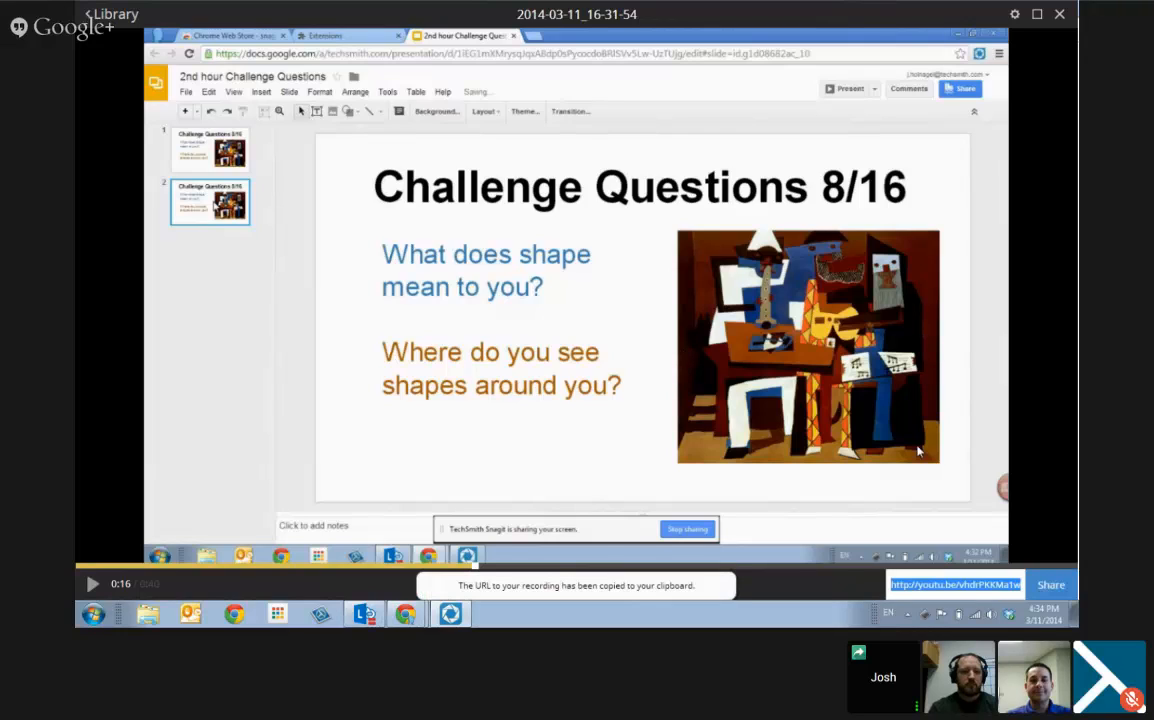
mouse_move(802, 566)
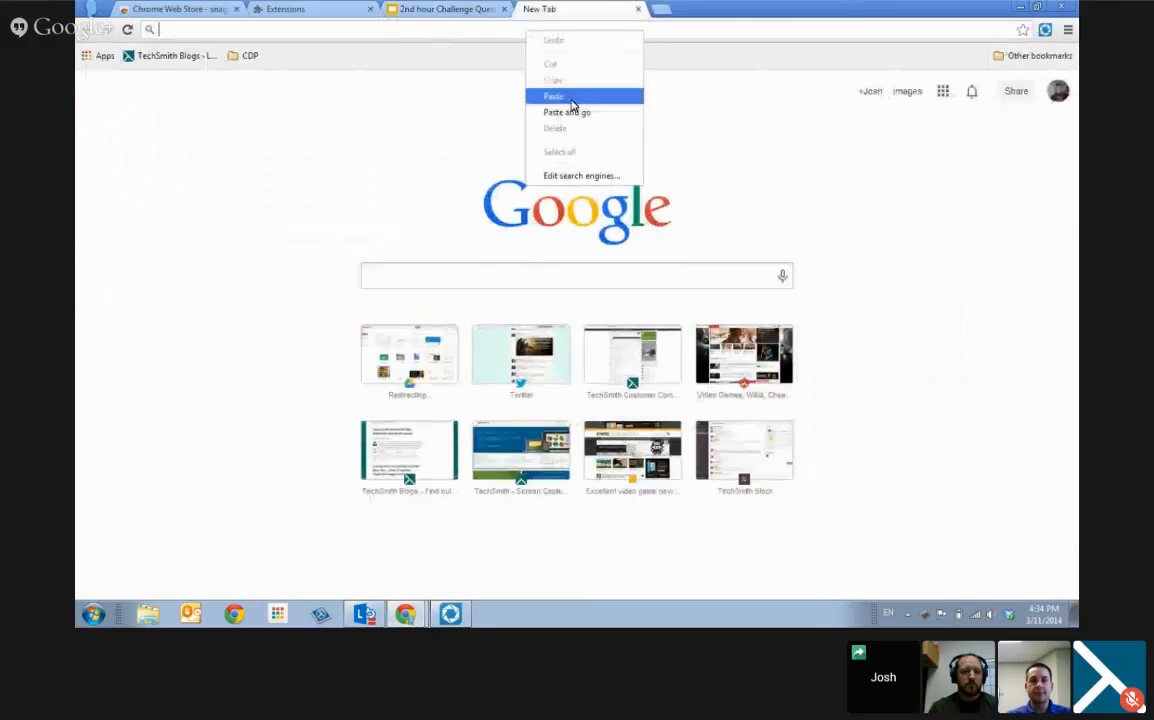
Step: Load the uploaded Pres video on YouTube from the pasted link, still processing
left_click(568, 112)
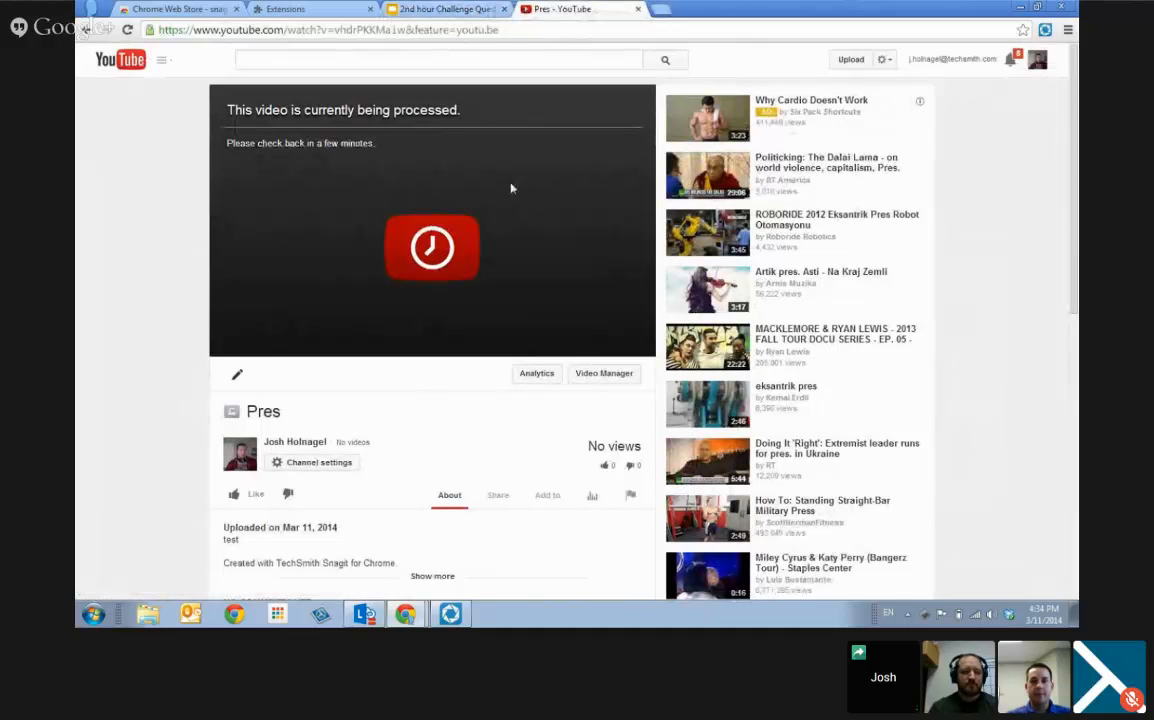
mouse_move(614, 194)
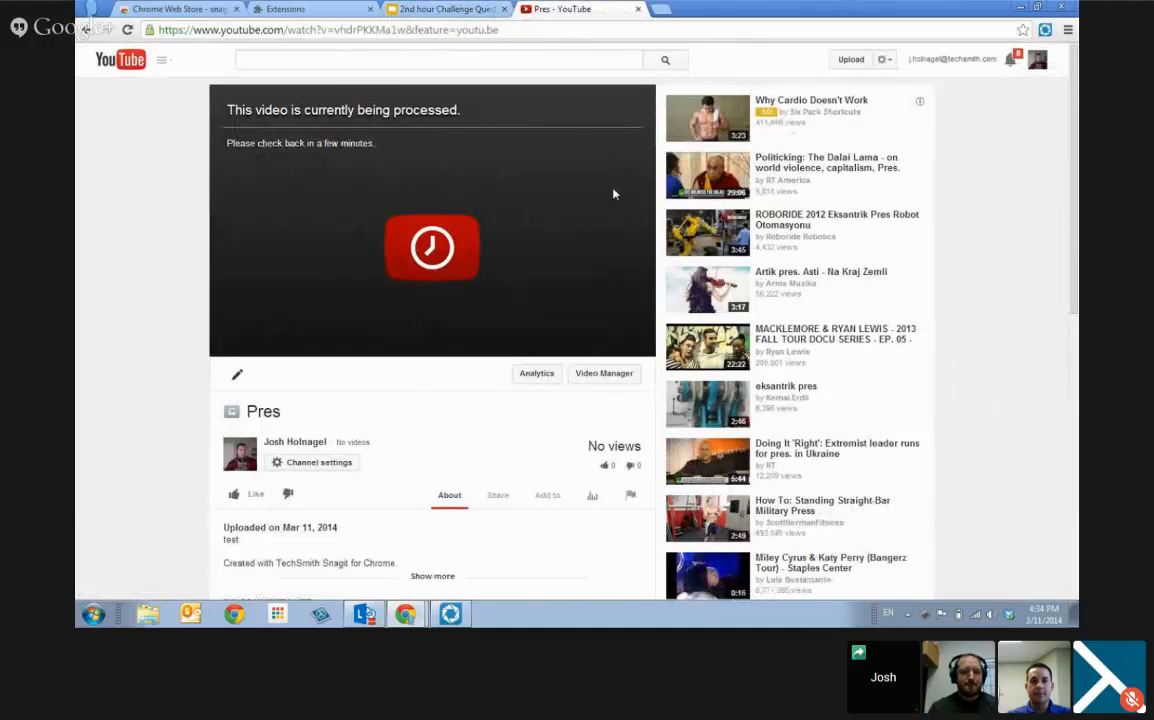
mouse_move(576, 210)
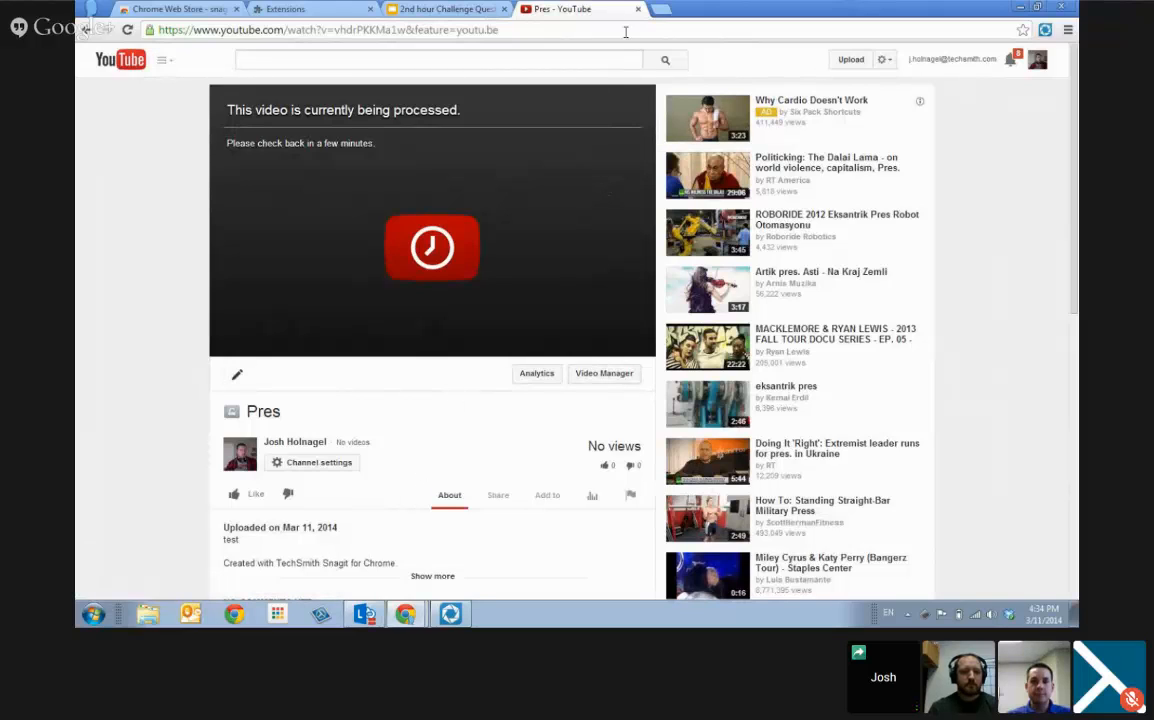
mouse_move(640, 8)
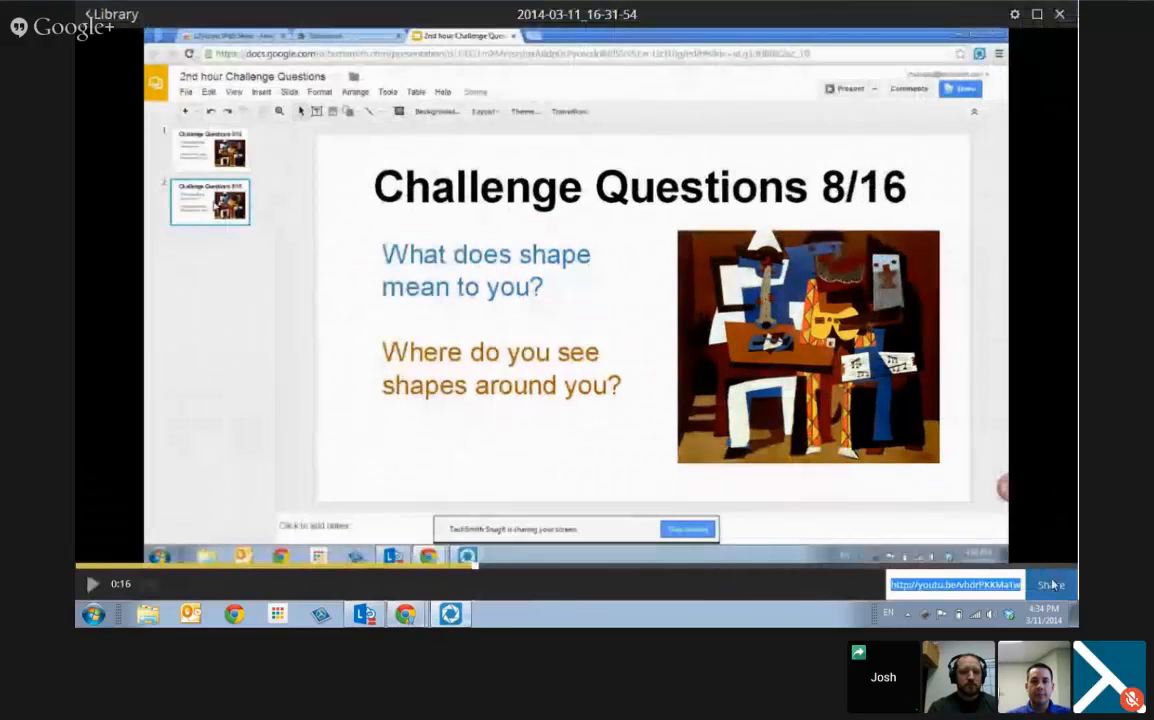
Step: Switch the recording's YouTube link to its shortened form in the Snagit viewer
left_click(1050, 584)
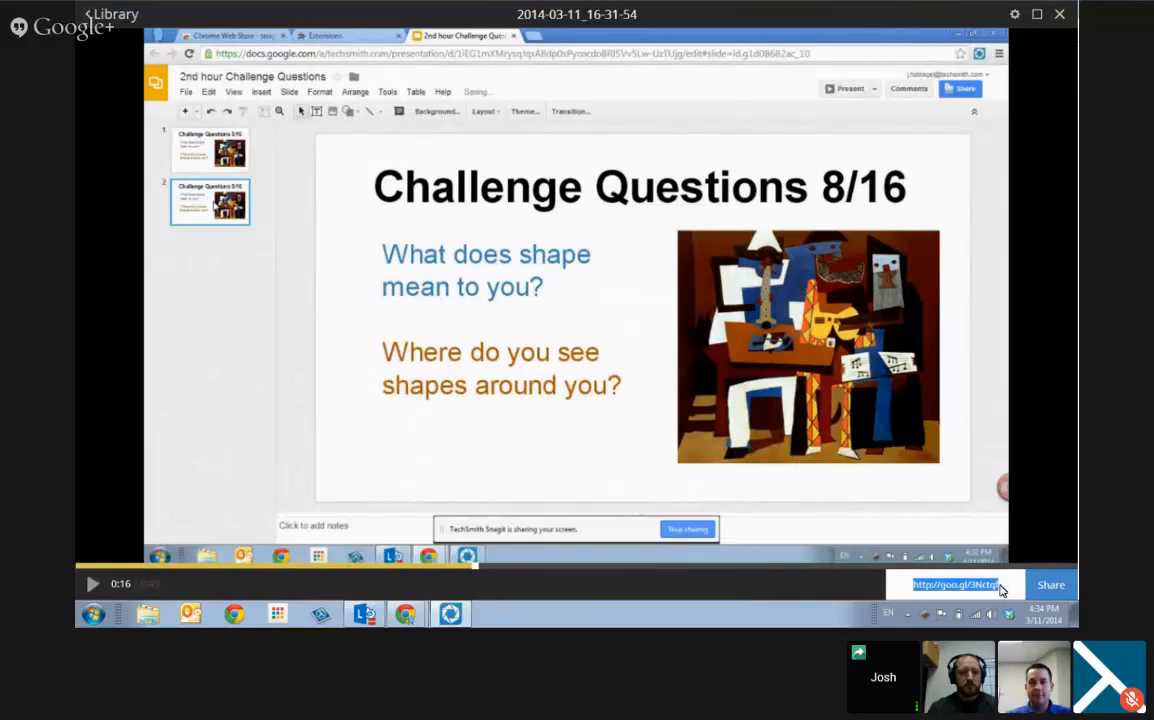
mouse_move(1012, 326)
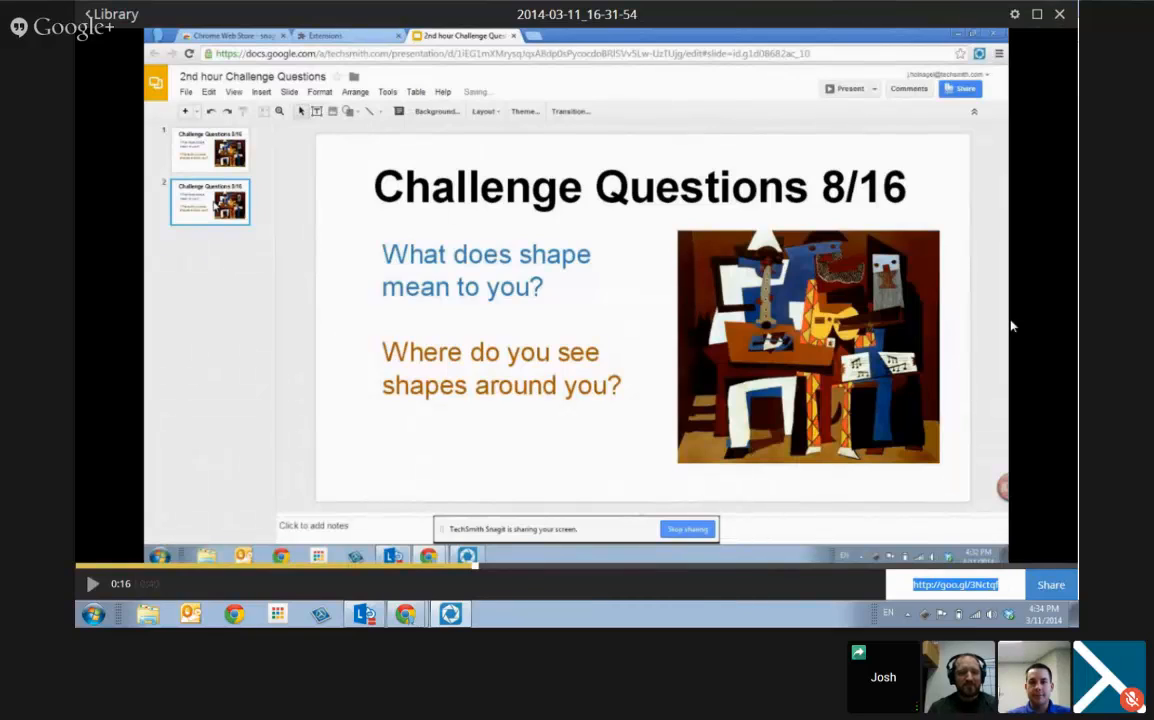